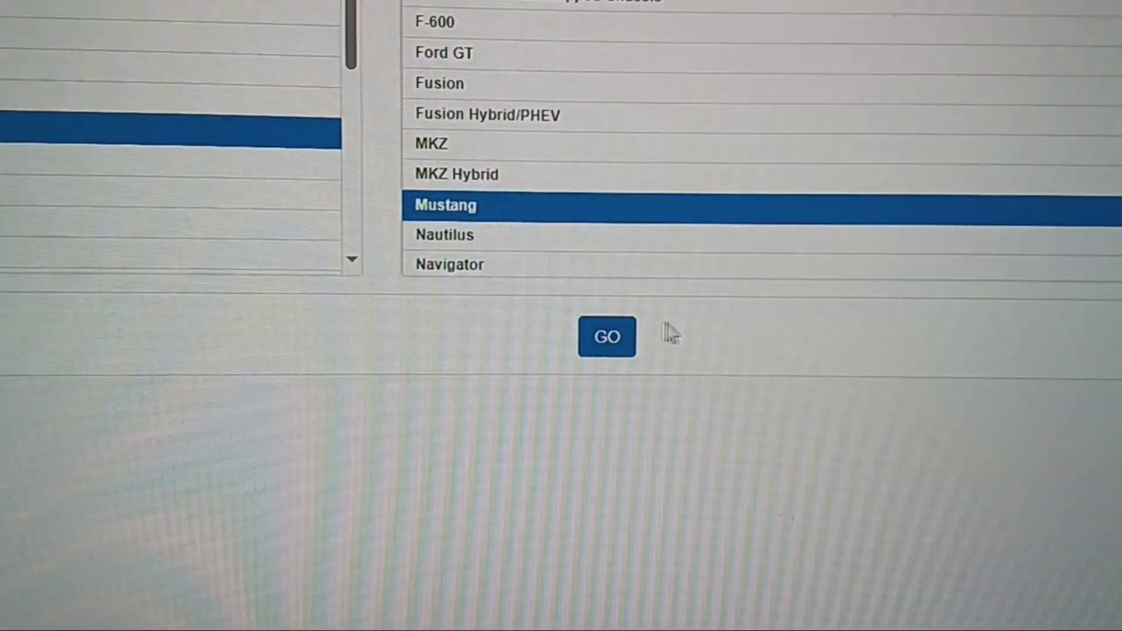
# Load the 2020 Mustang and reach the Engine section of its Workshop manual.
pyautogui.click(607, 336)
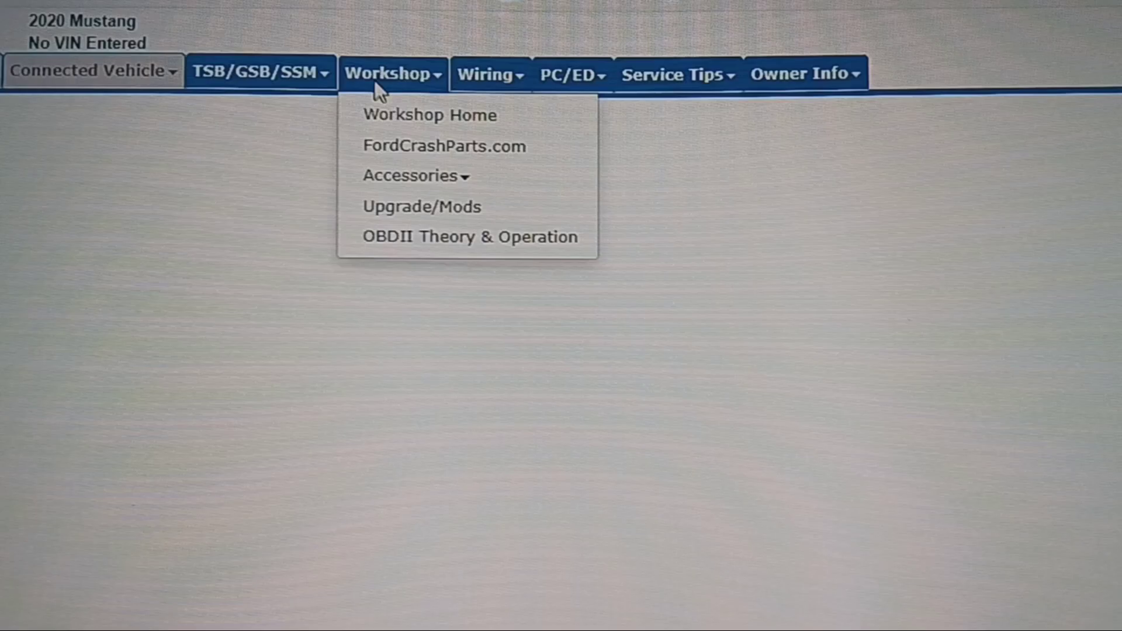
pyautogui.click(428, 114)
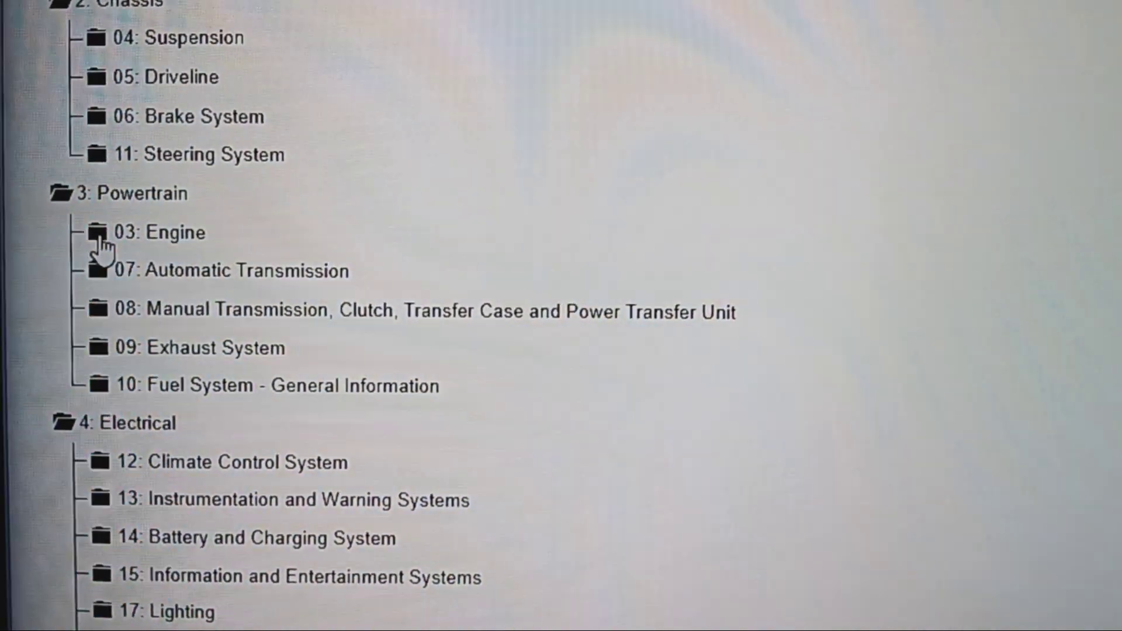
pyautogui.click(101, 231)
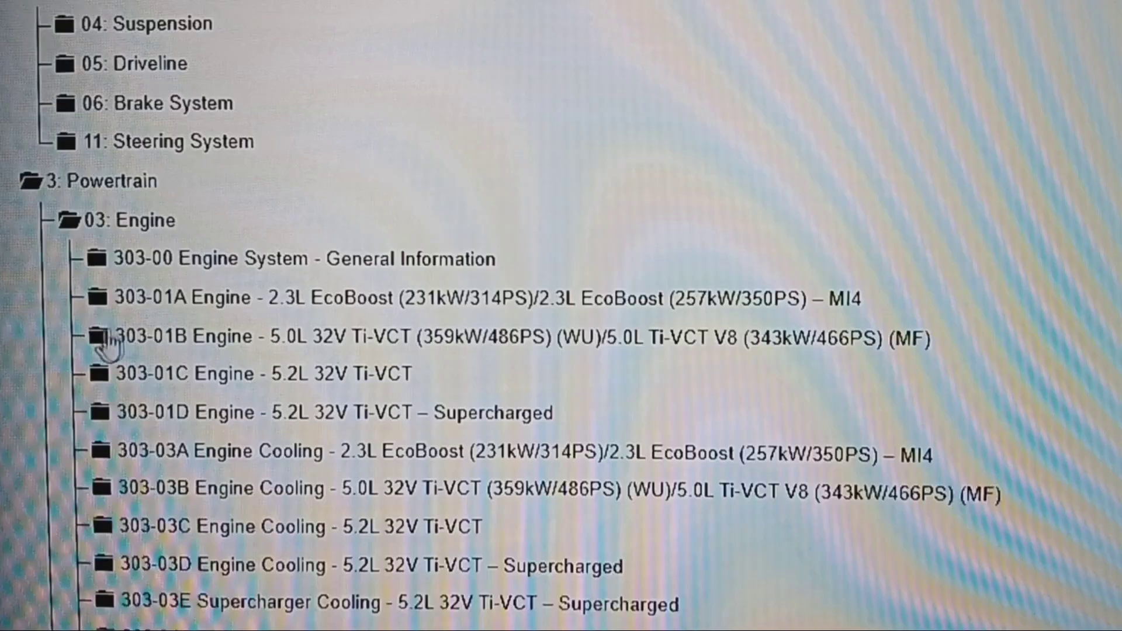
# Under 303-01B 5.0L Ti-VCT, open the Oil Pump removal procedure.
pyautogui.click(97, 337)
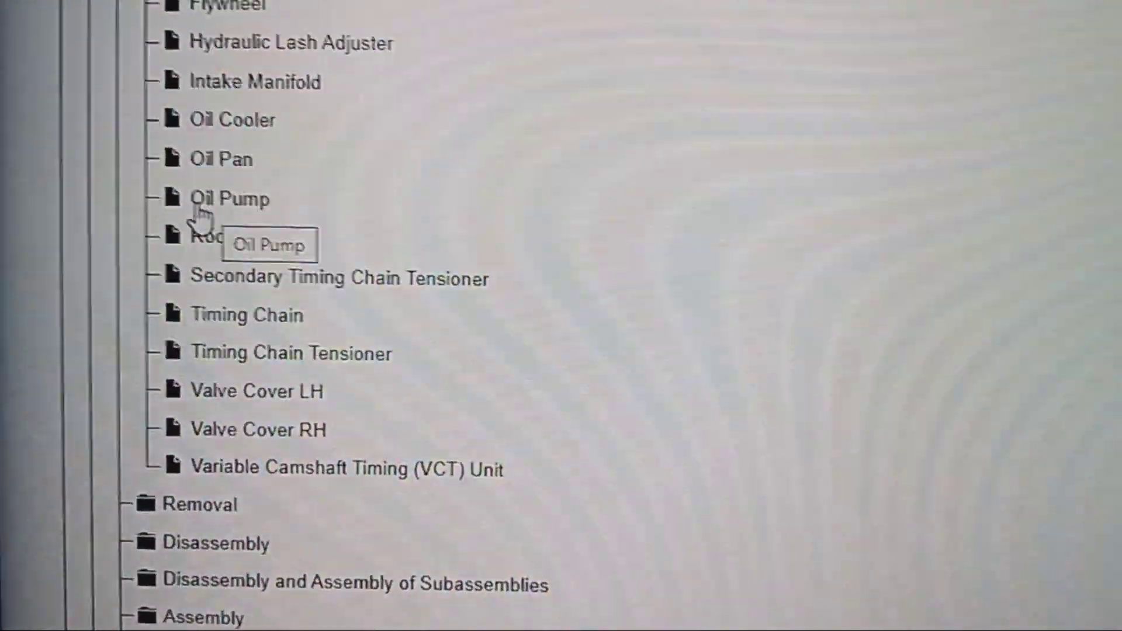
pyautogui.click(231, 199)
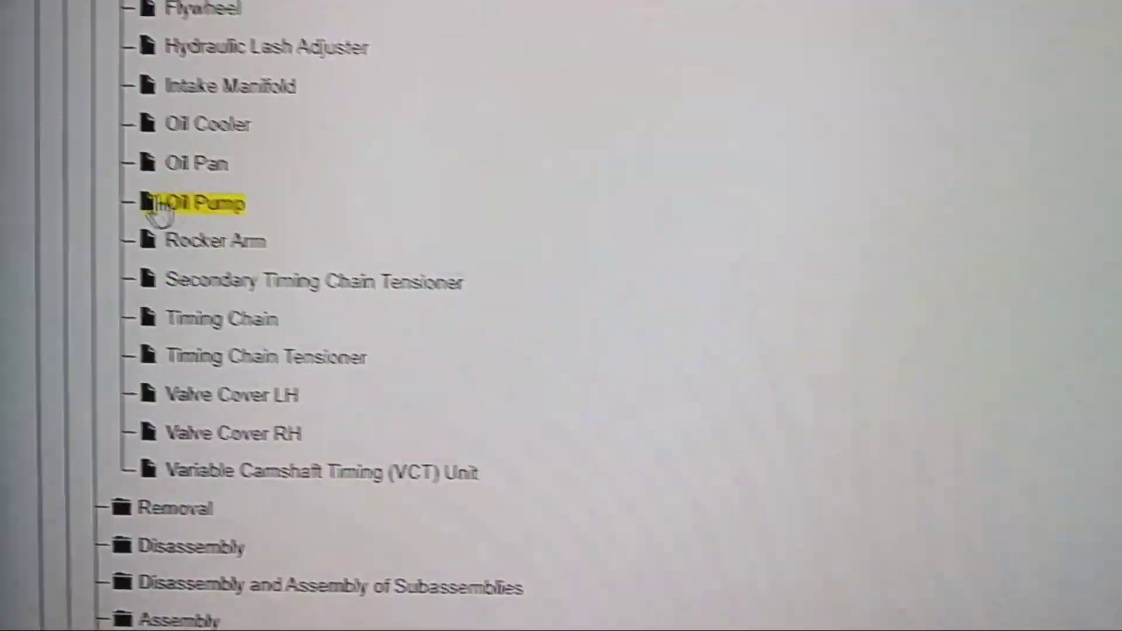
pyautogui.click(207, 204)
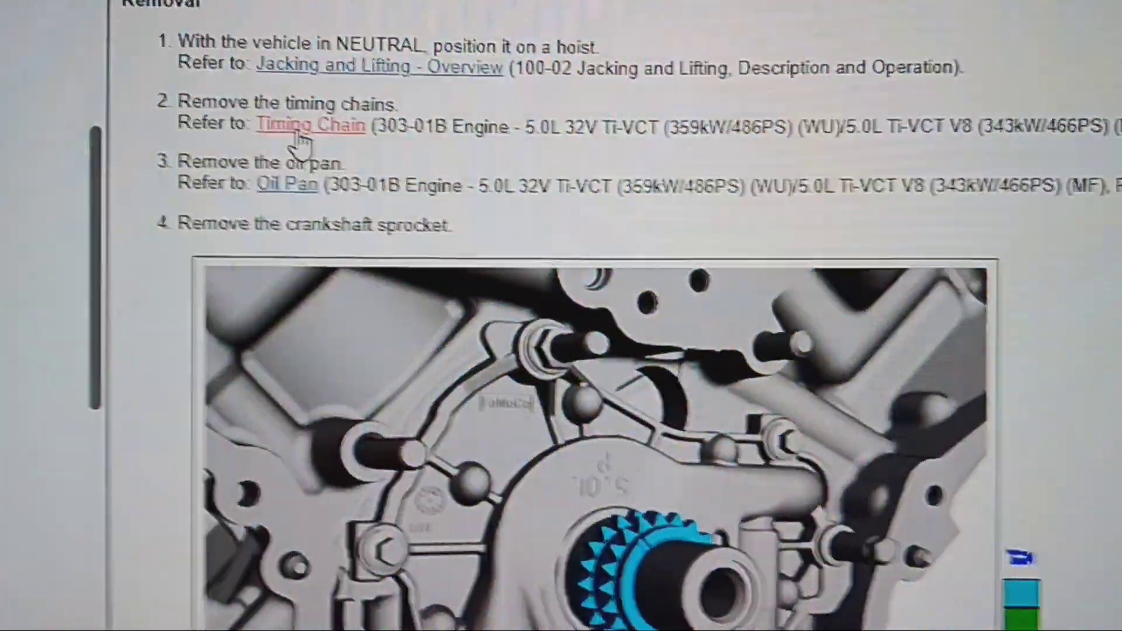
# Scroll through the oil pump removal steps and the expanded Timing Chain procedure illustrations.
pyautogui.scroll(-3)
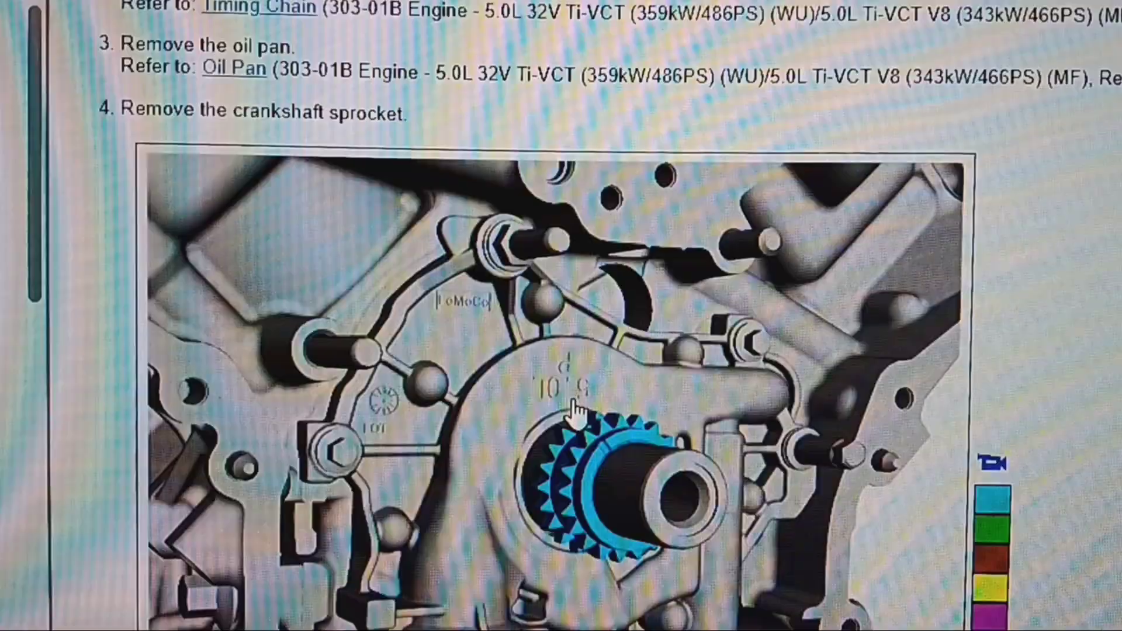
pyautogui.scroll(-3)
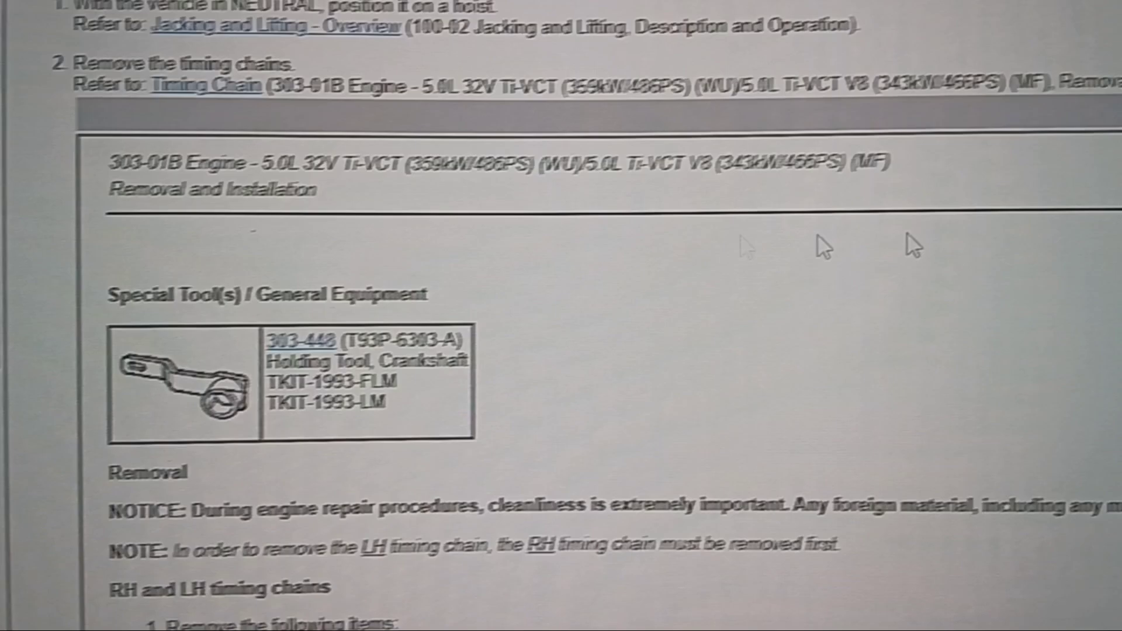
pyautogui.scroll(-3)
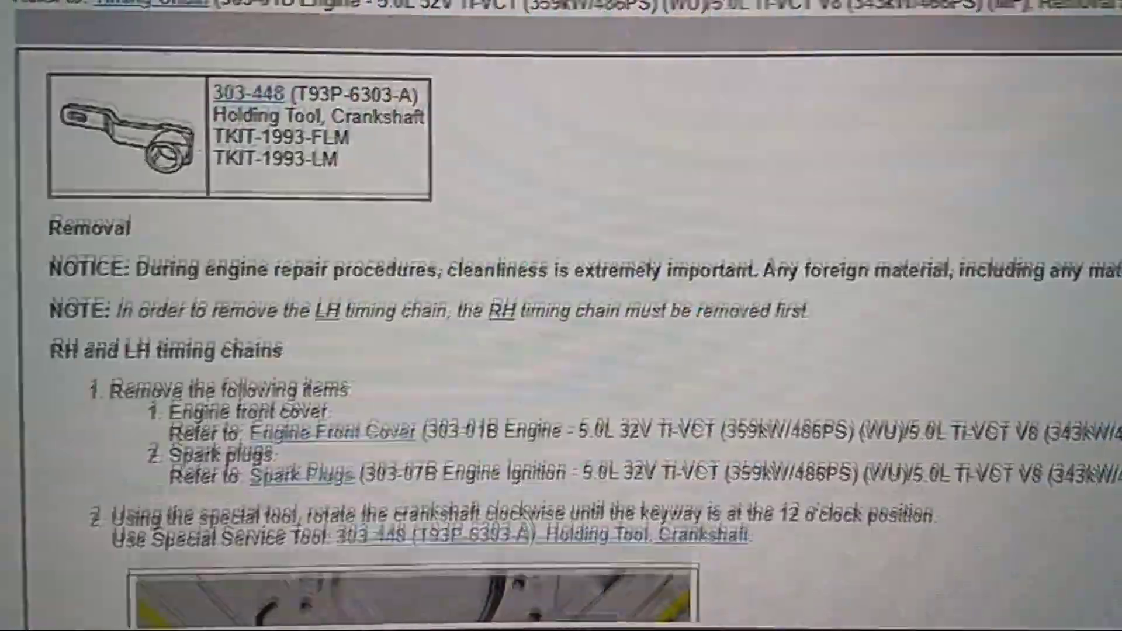
pyautogui.scroll(-3)
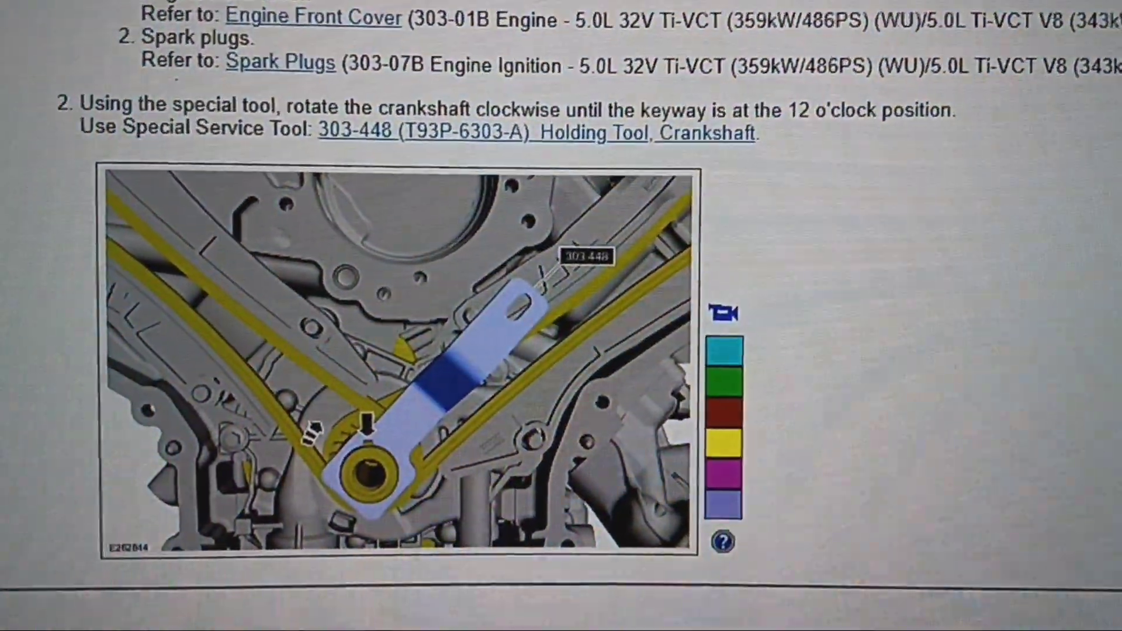
pyautogui.scroll(-3)
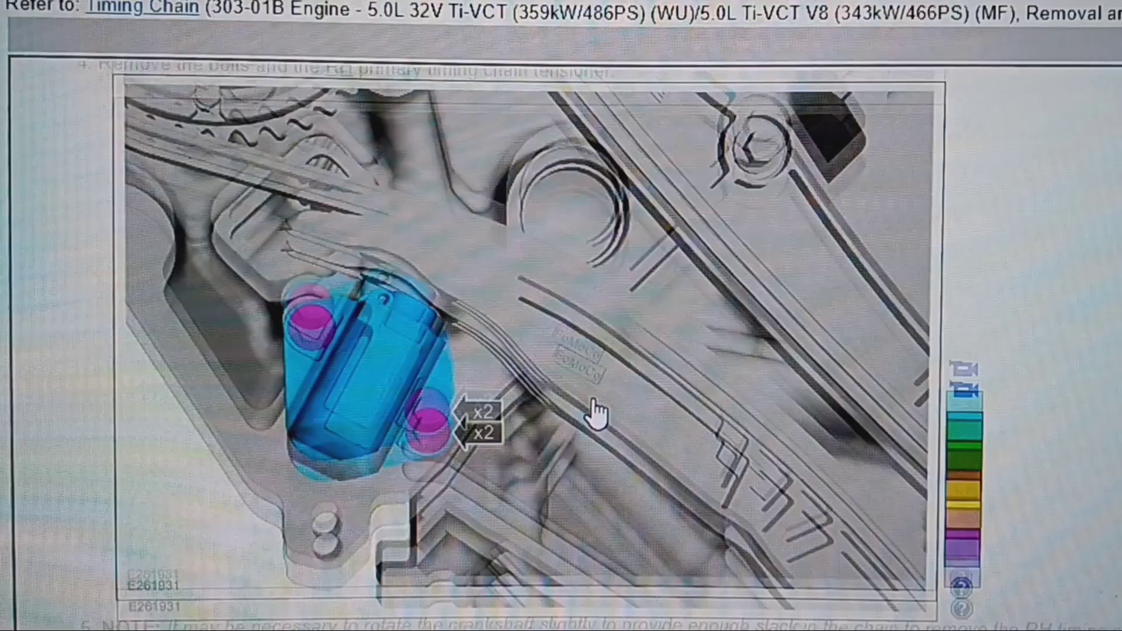
pyautogui.scroll(-3)
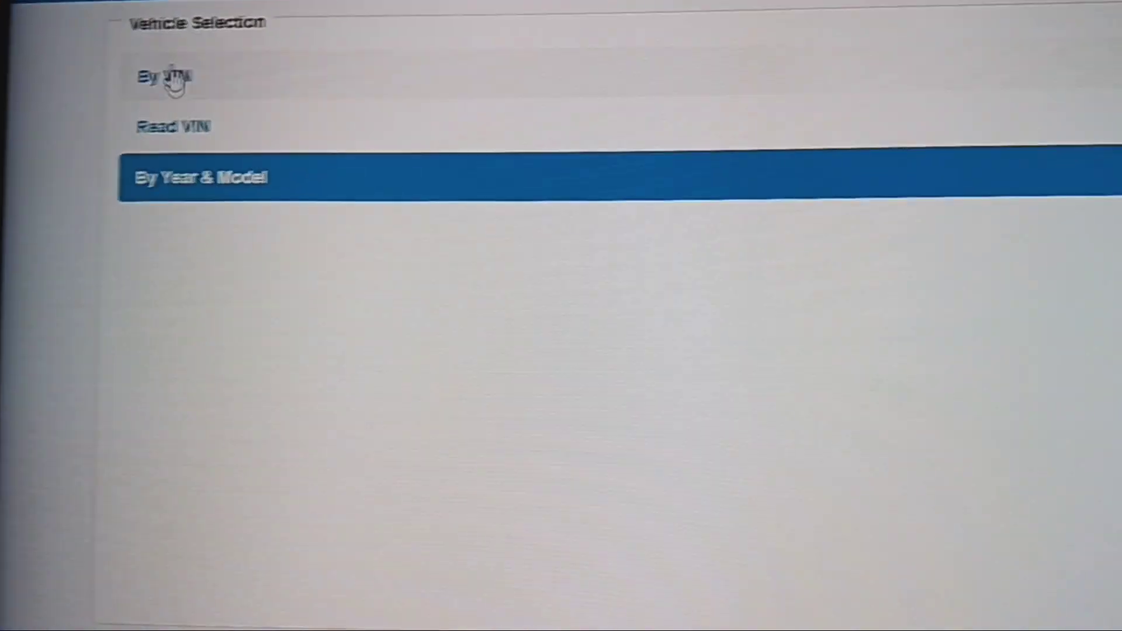
# Select a different year's Mustang and open its Workshop service manual.
pyautogui.click(200, 177)
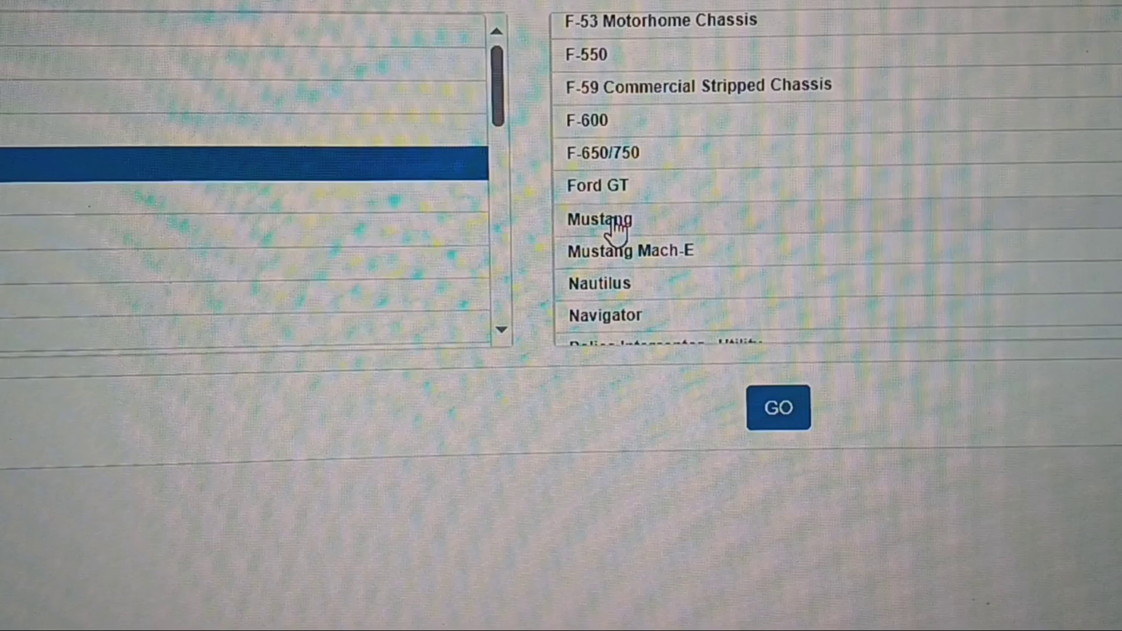
pyautogui.click(599, 218)
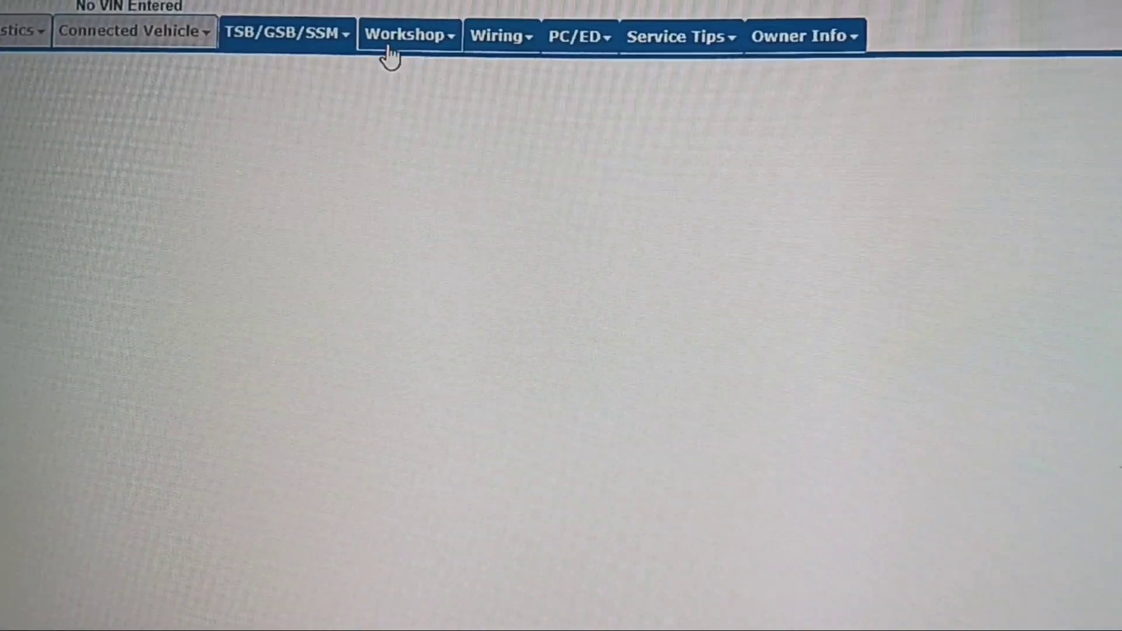
pyautogui.click(408, 34)
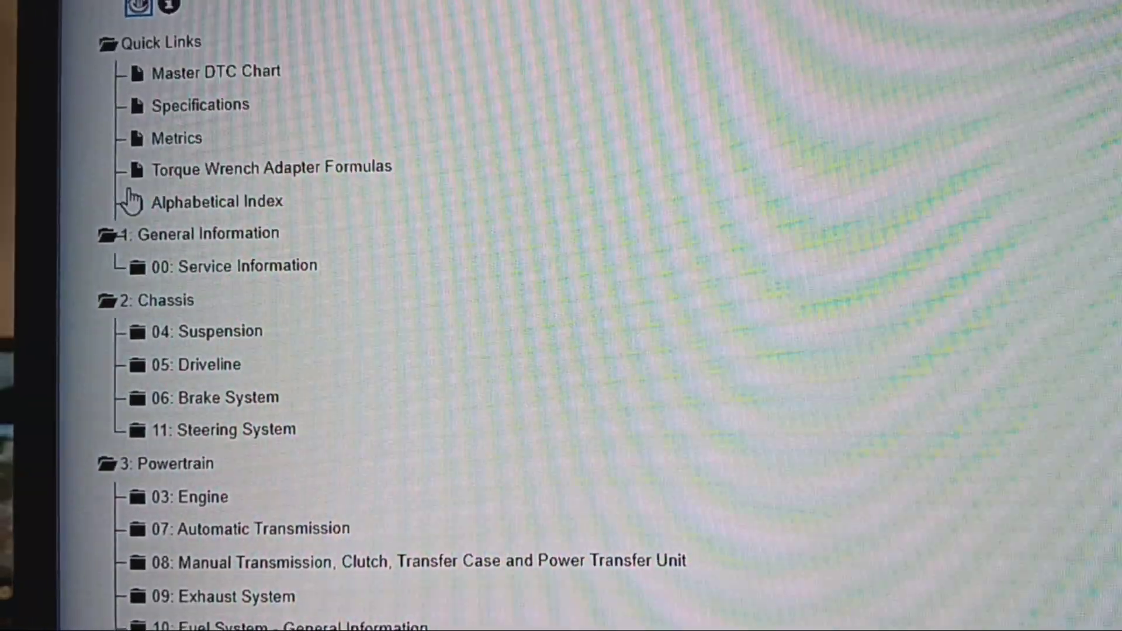
# Expand 303-01B 5.0L Removal and Installation and browse its topic list.
pyautogui.scroll(-3)
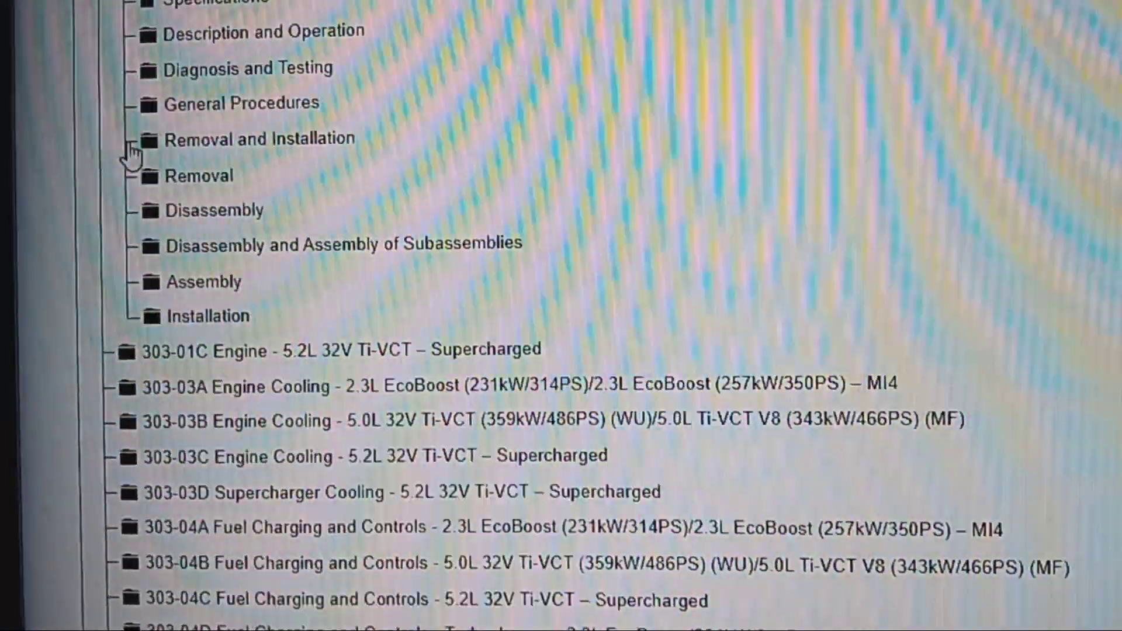
pyautogui.click(142, 139)
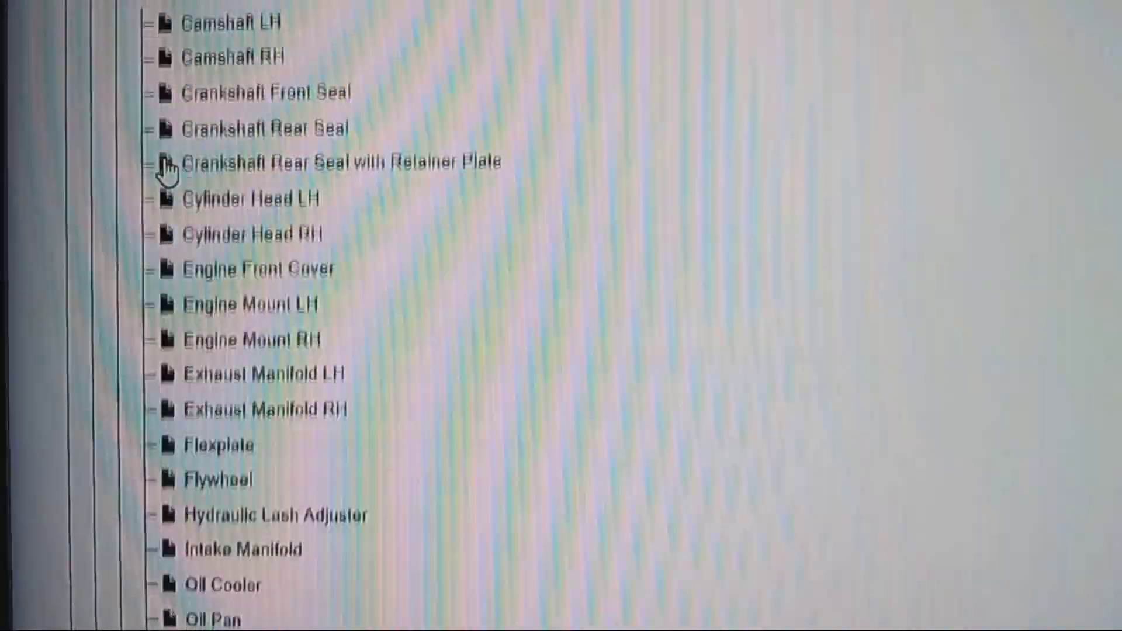
pyautogui.scroll(-3)
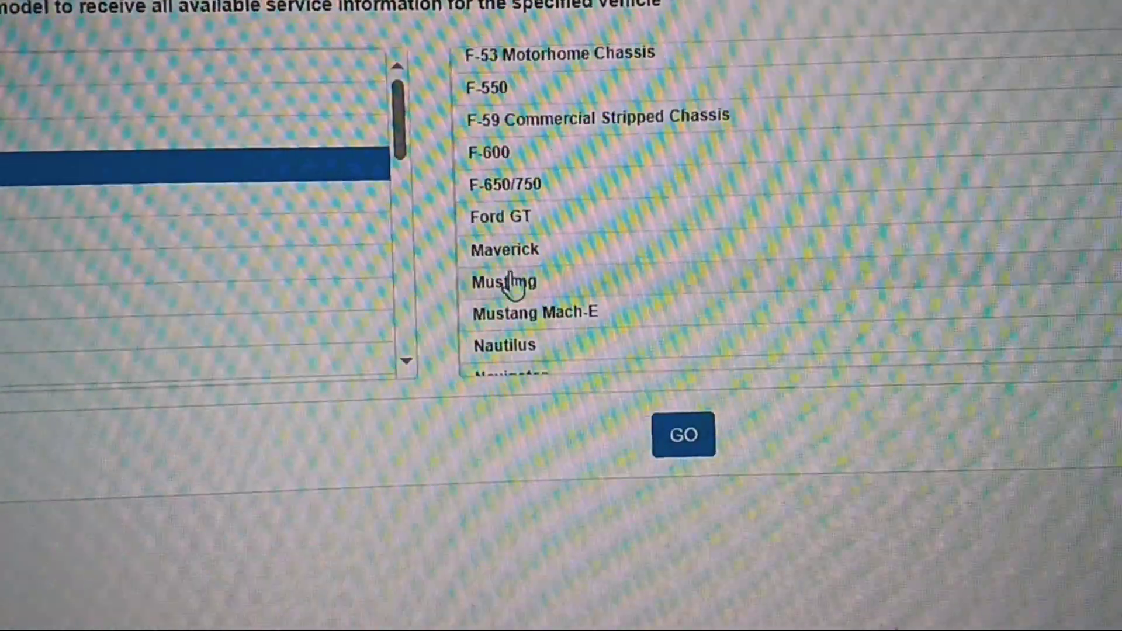
# Load a newer Mustang year and open its Workshop service manual.
pyautogui.click(505, 282)
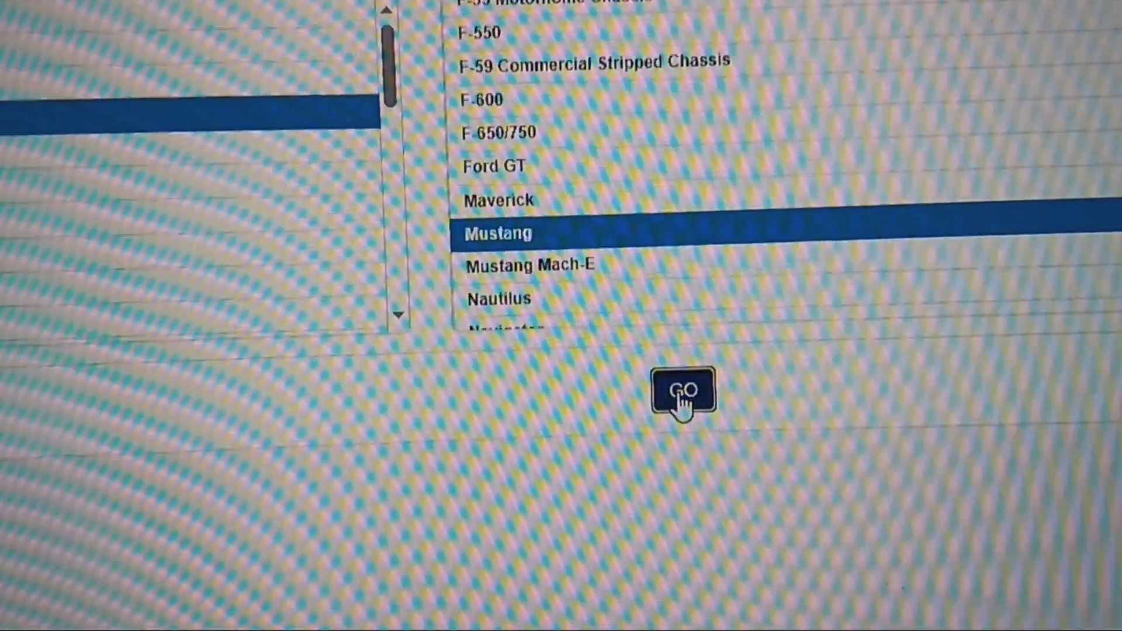
pyautogui.click(684, 390)
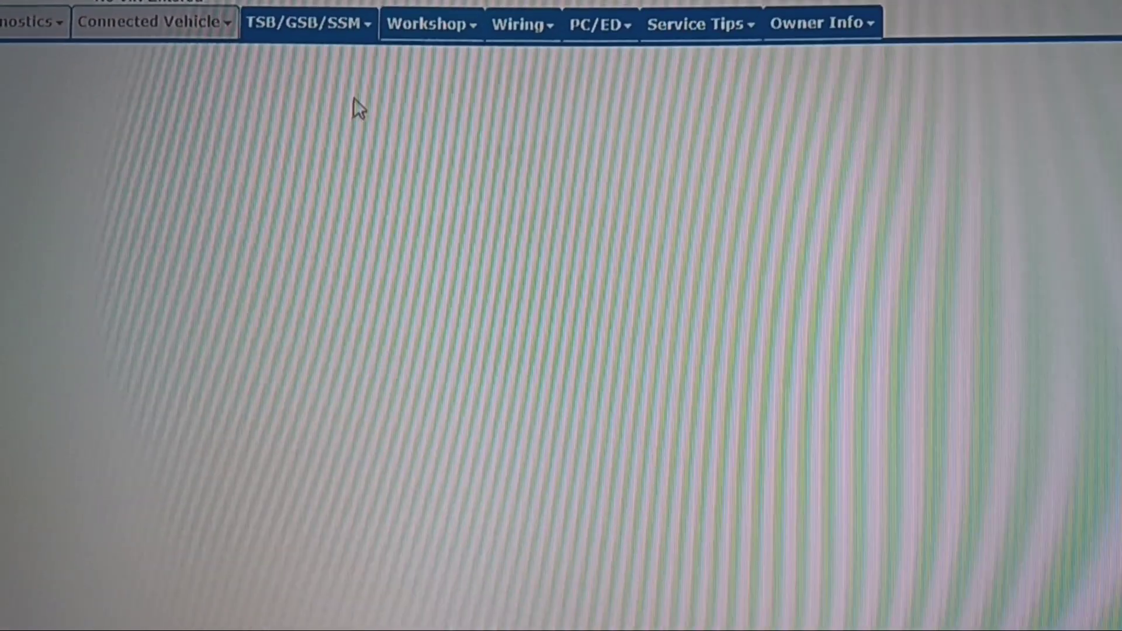
pyautogui.click(431, 24)
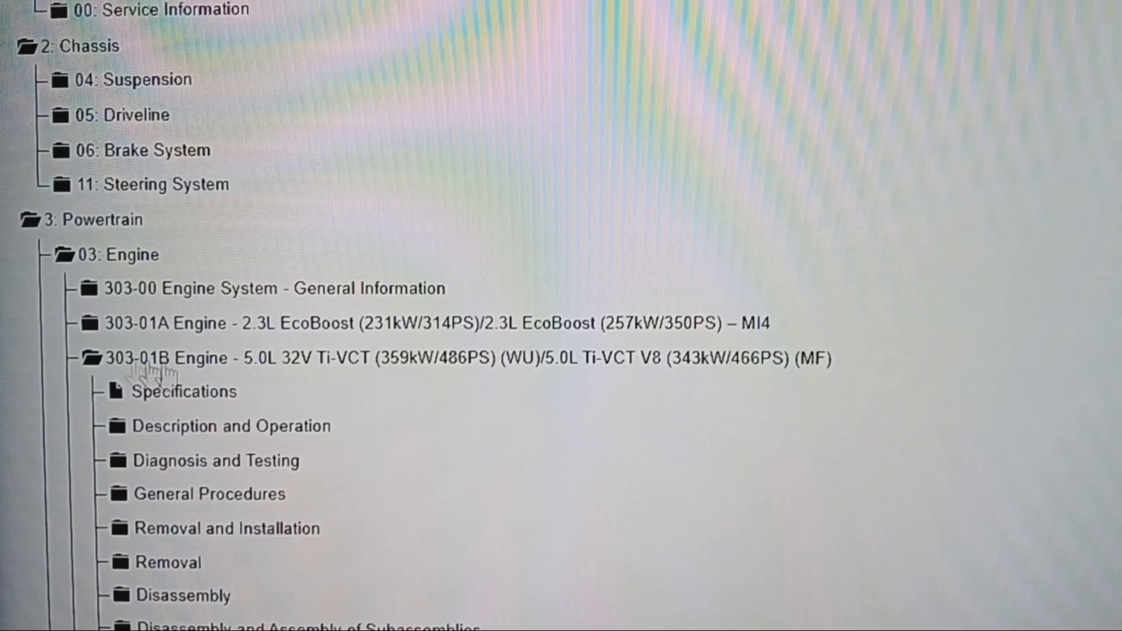
# Open the 5.0L Oil Pump removal procedure, then return to vehicle selection.
pyautogui.scroll(-3)
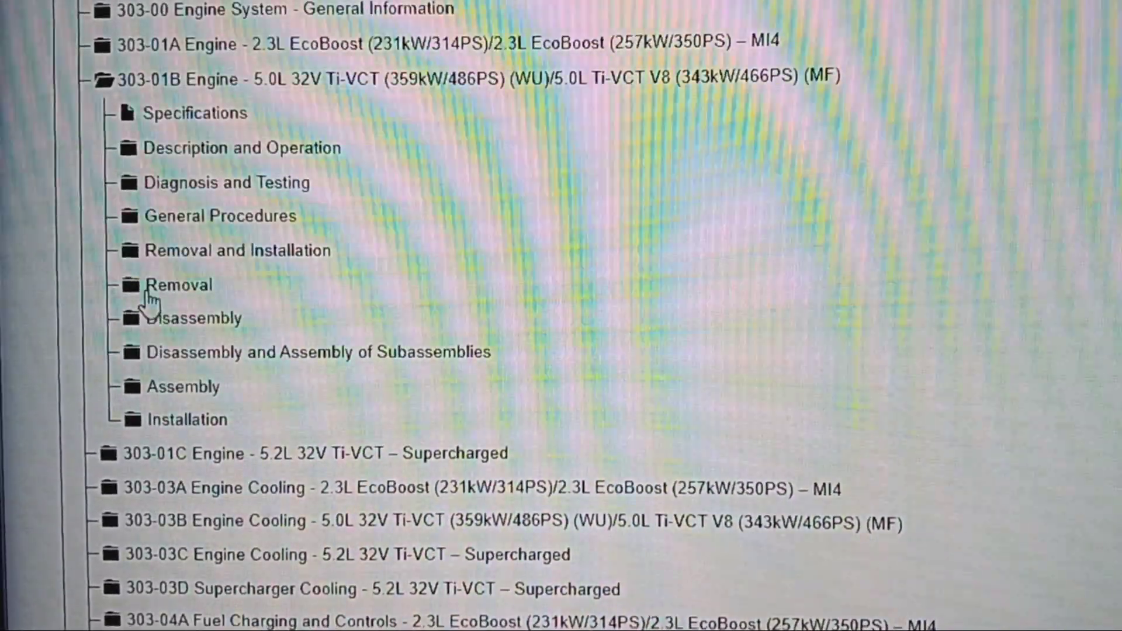
pyautogui.click(129, 250)
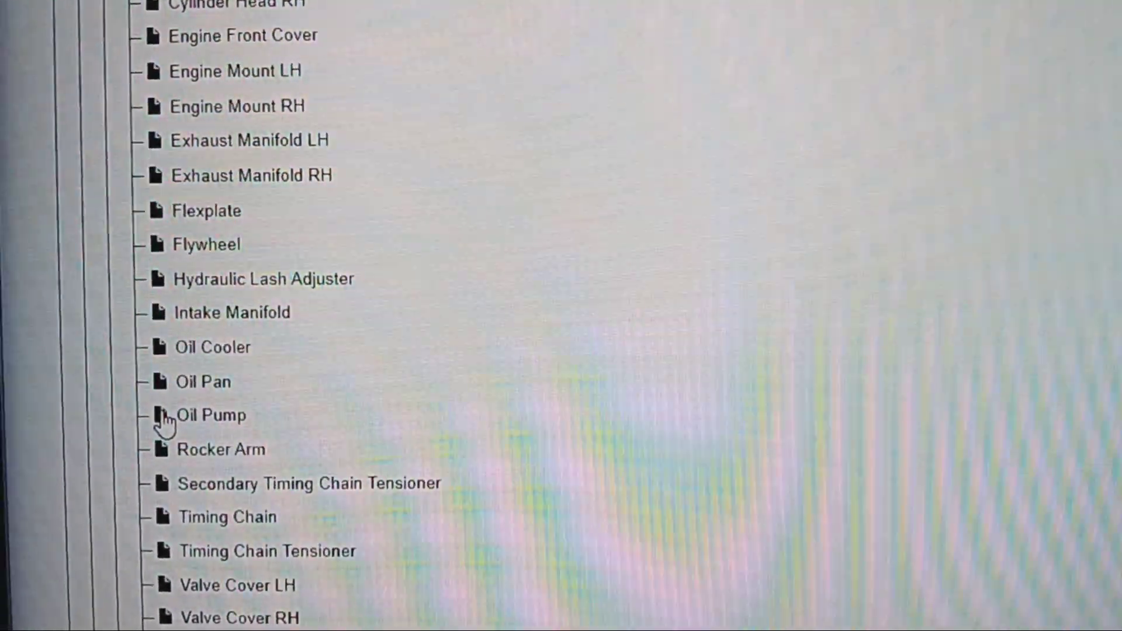
pyautogui.click(211, 415)
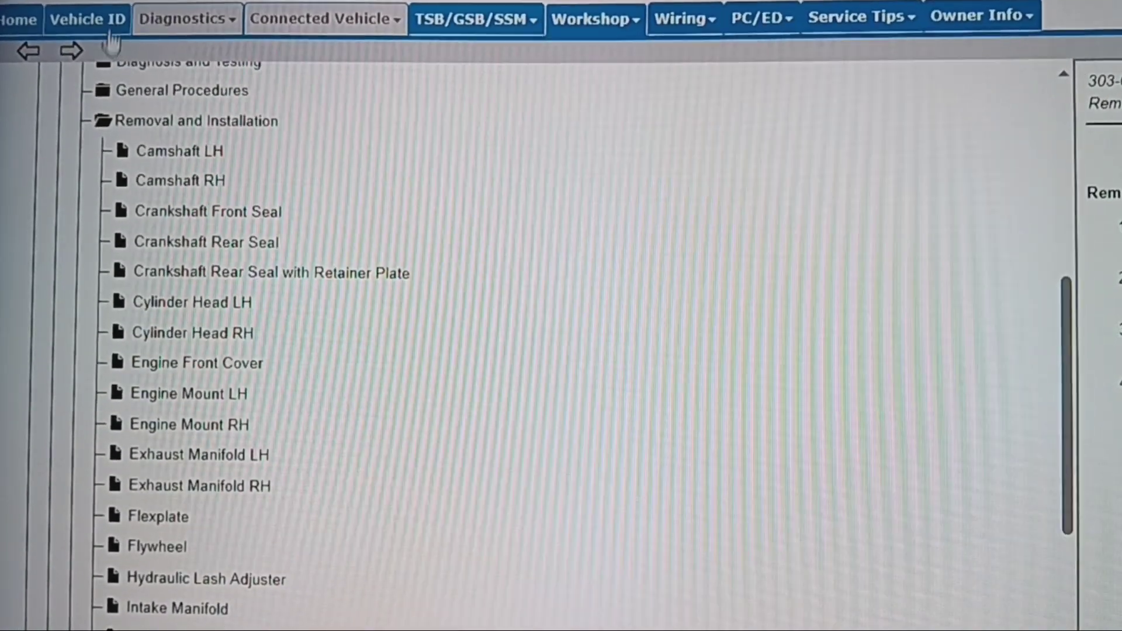
pyautogui.click(88, 17)
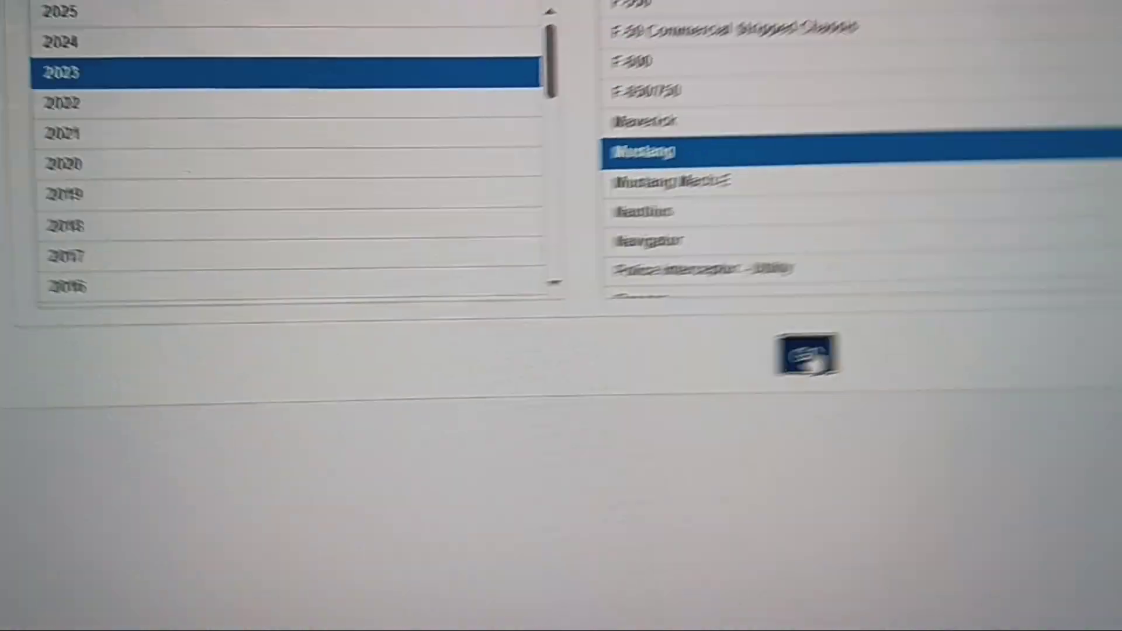
# Load the 2023 Mustang and go to its Workshop manual home.
pyautogui.click(804, 356)
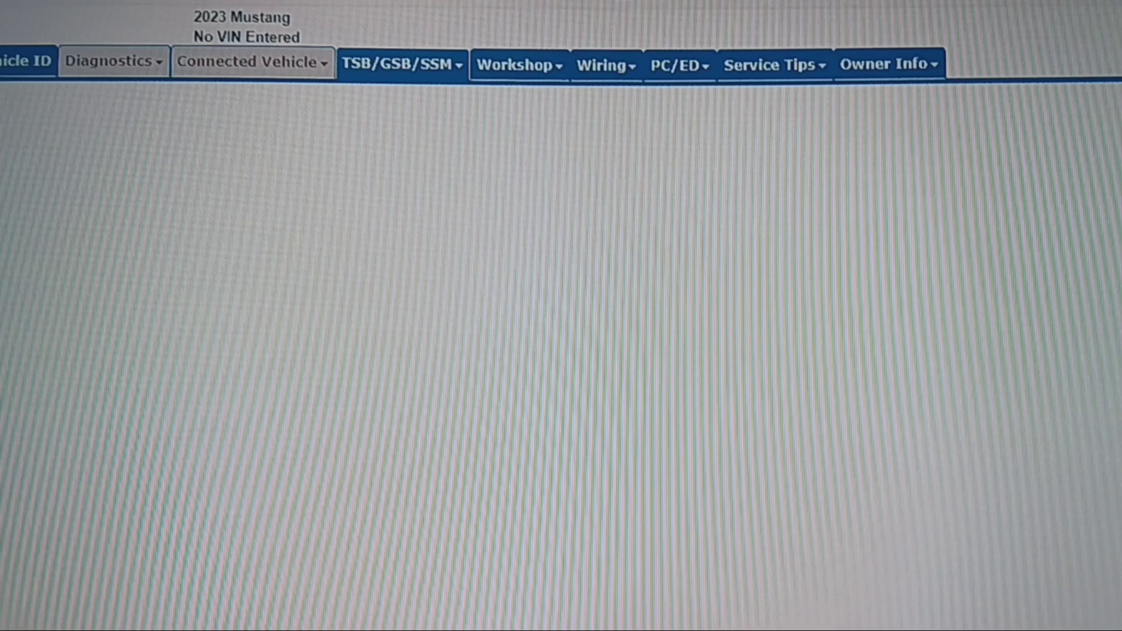
pyautogui.click(518, 64)
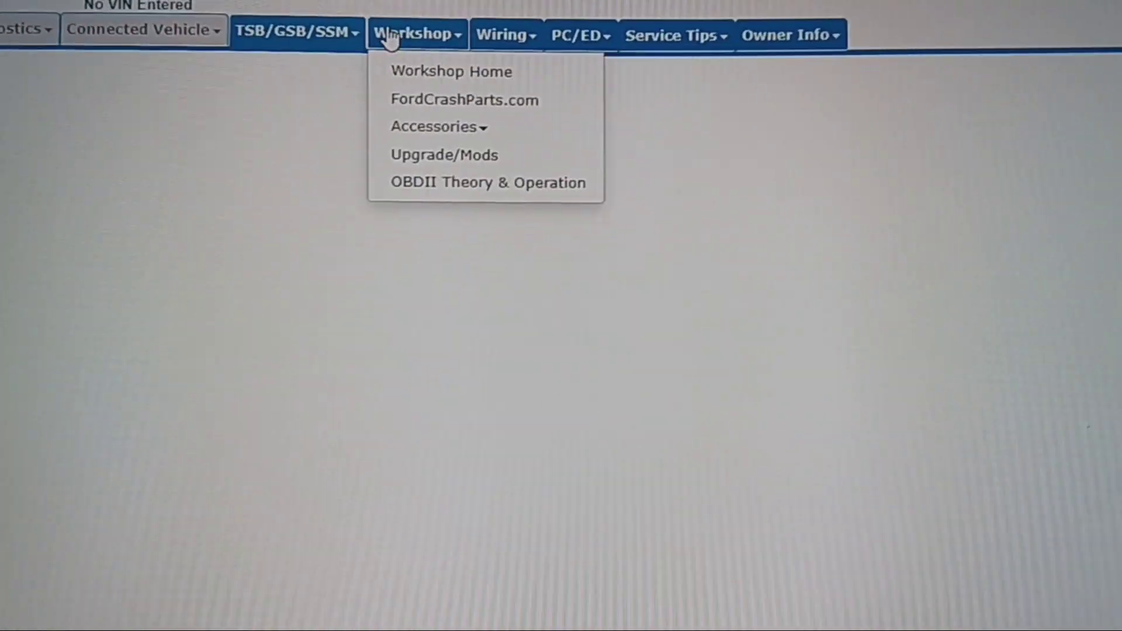
pyautogui.click(451, 72)
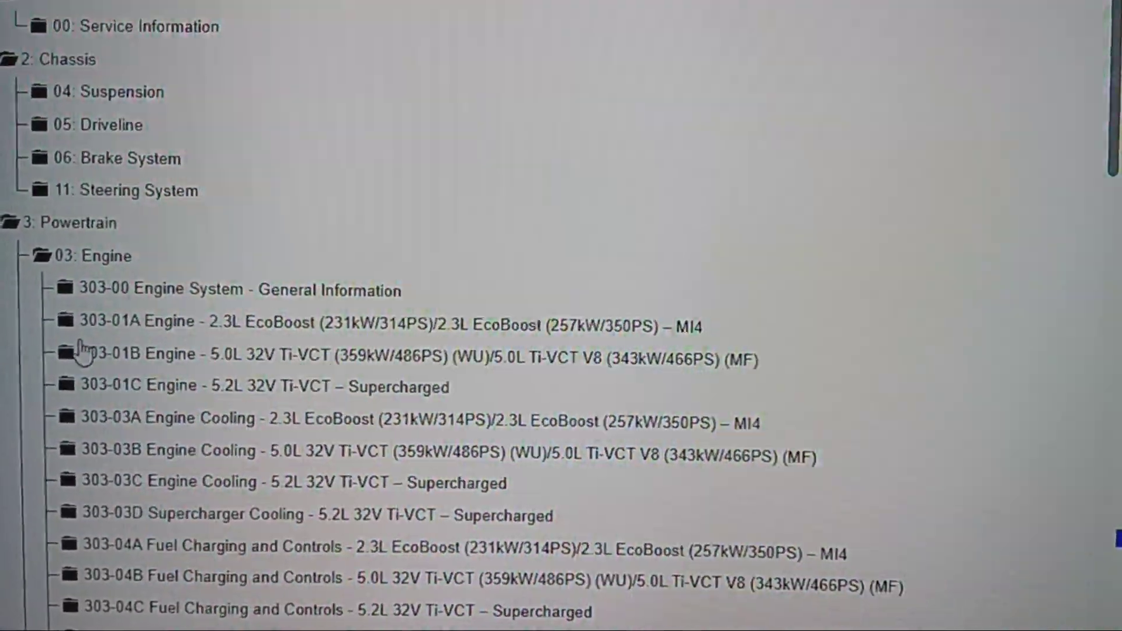
# Expand 303-01B Engine 5.0L 32V Ti-VCT and browse its Removal and Installation topics.
pyautogui.click(67, 352)
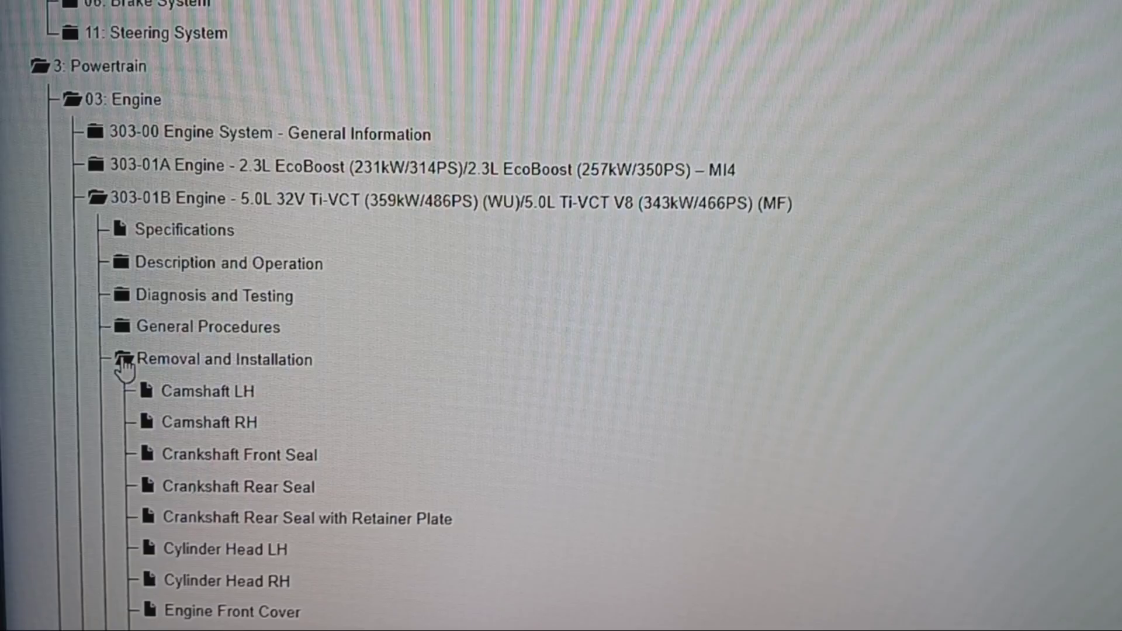
pyautogui.scroll(-3)
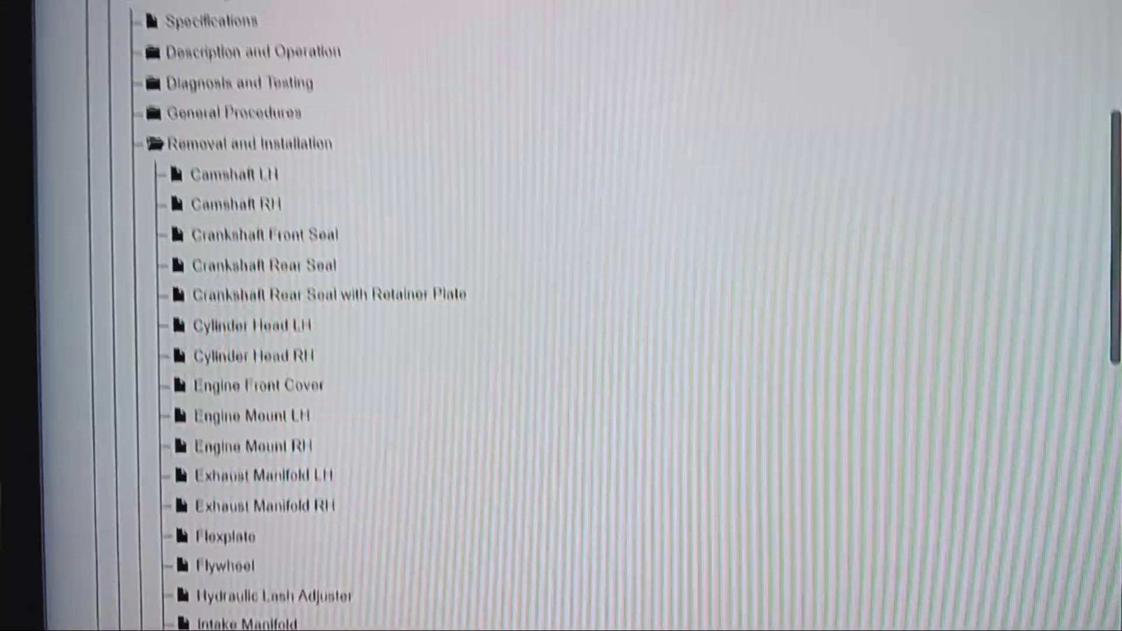
pyautogui.click(103, 22)
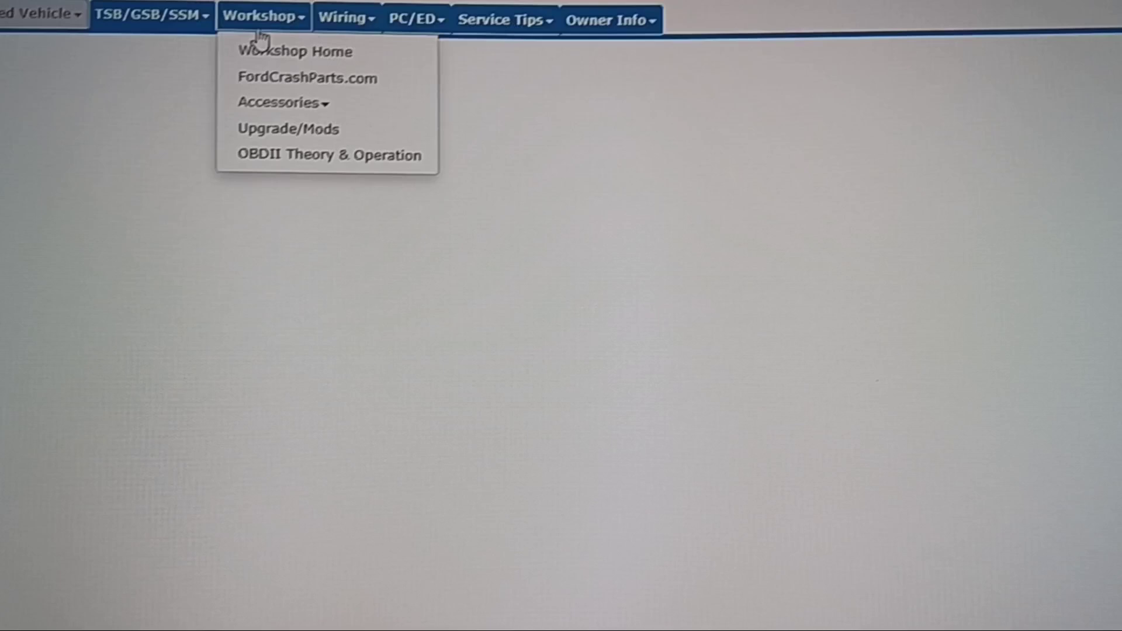
# From Workshop Home, open the 5.0L Oil Pump removal procedure, then return to vehicle selection with 2019.
pyautogui.click(290, 50)
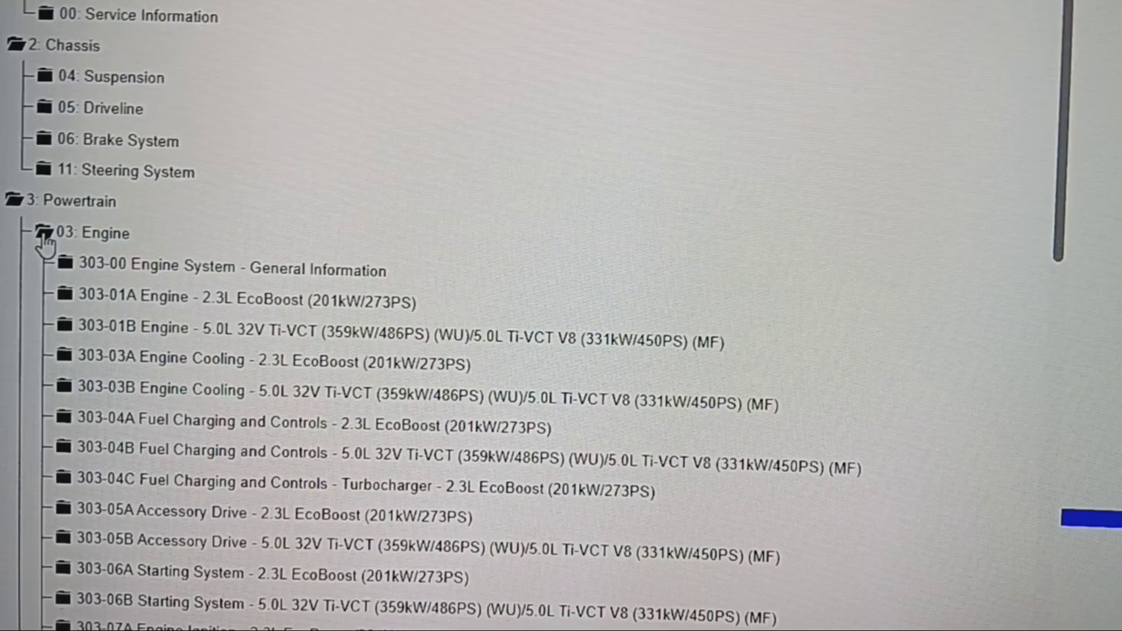
pyautogui.moveTo(108, 317)
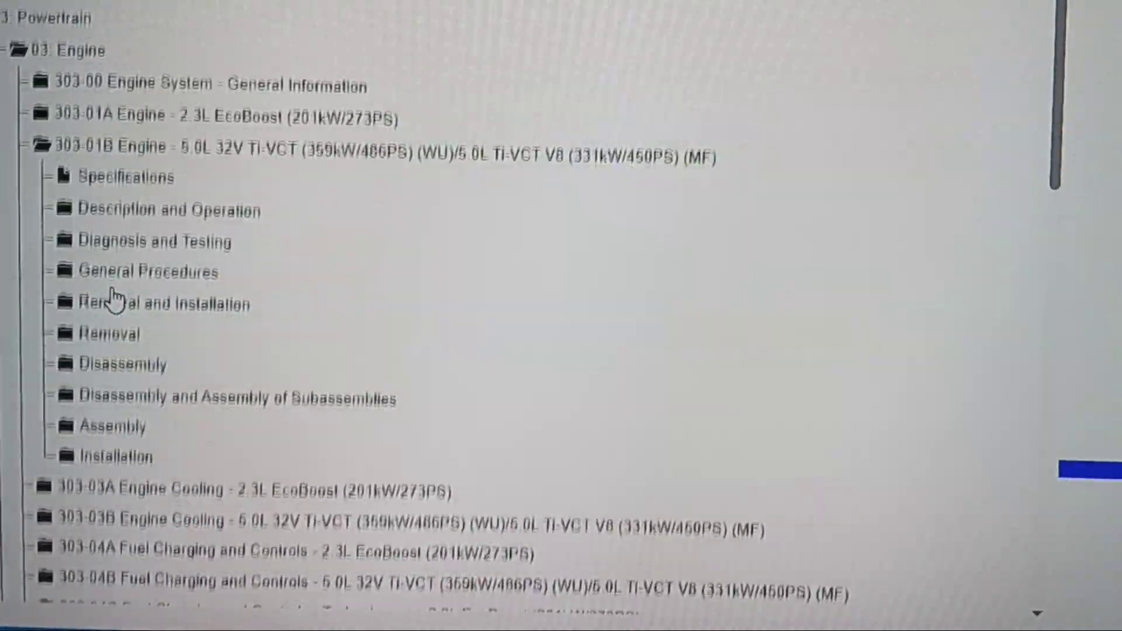
pyautogui.scroll(-3)
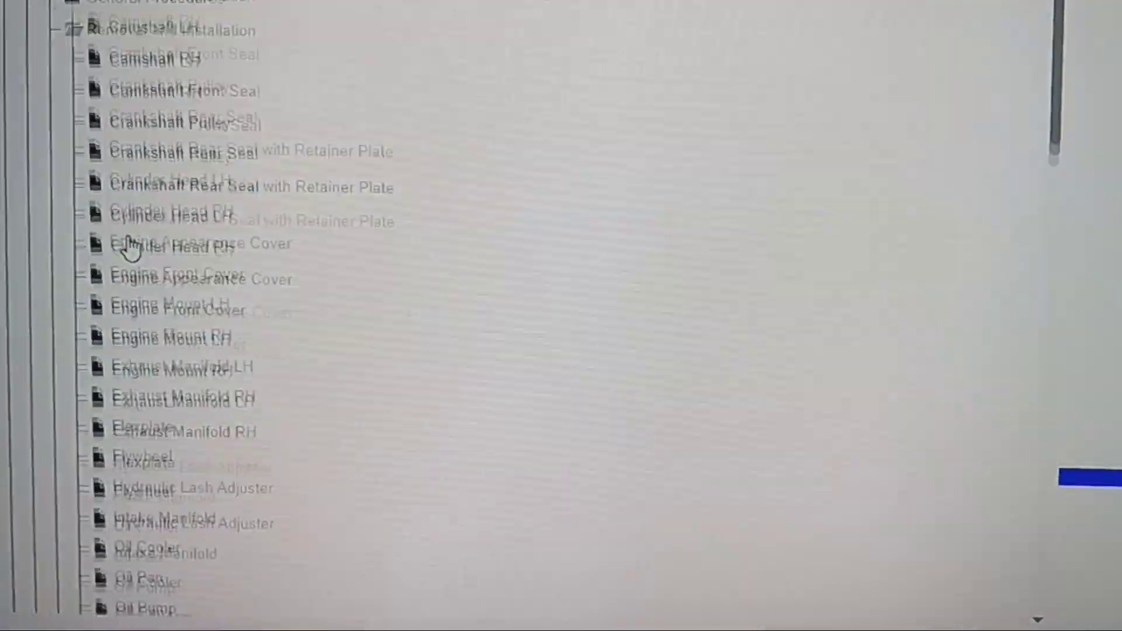
pyautogui.scroll(-3)
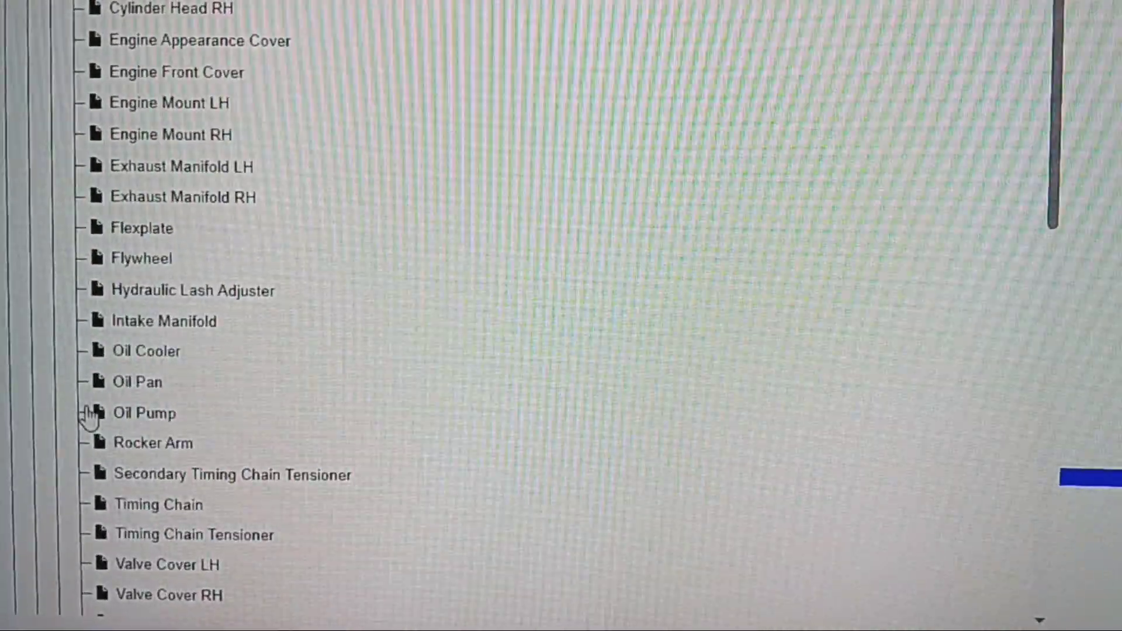
pyautogui.click(145, 413)
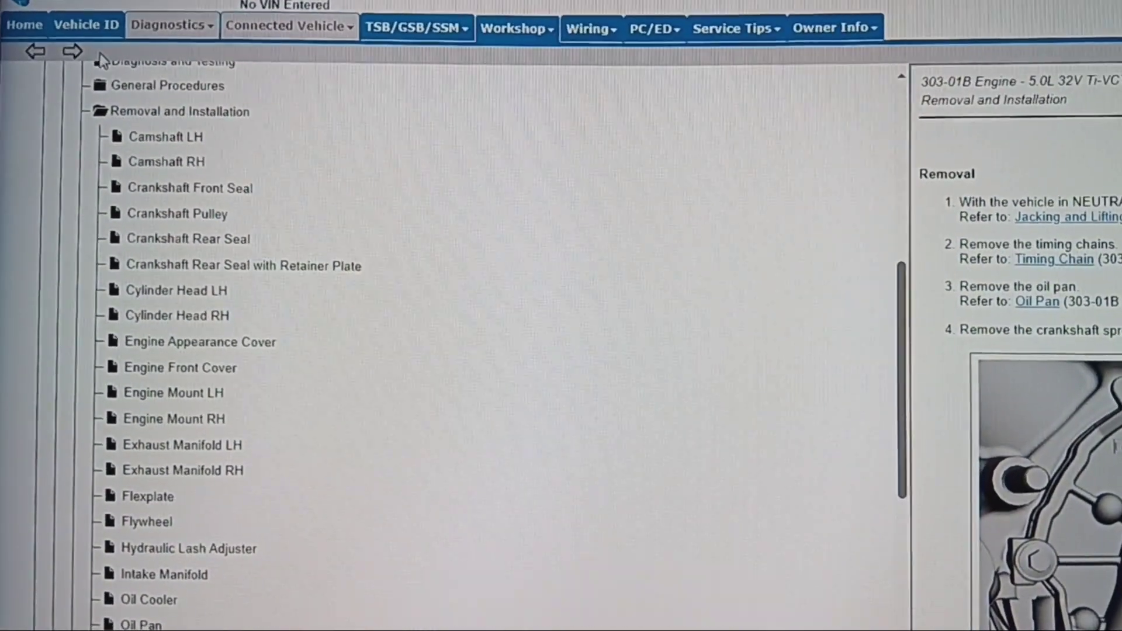
pyautogui.click(85, 25)
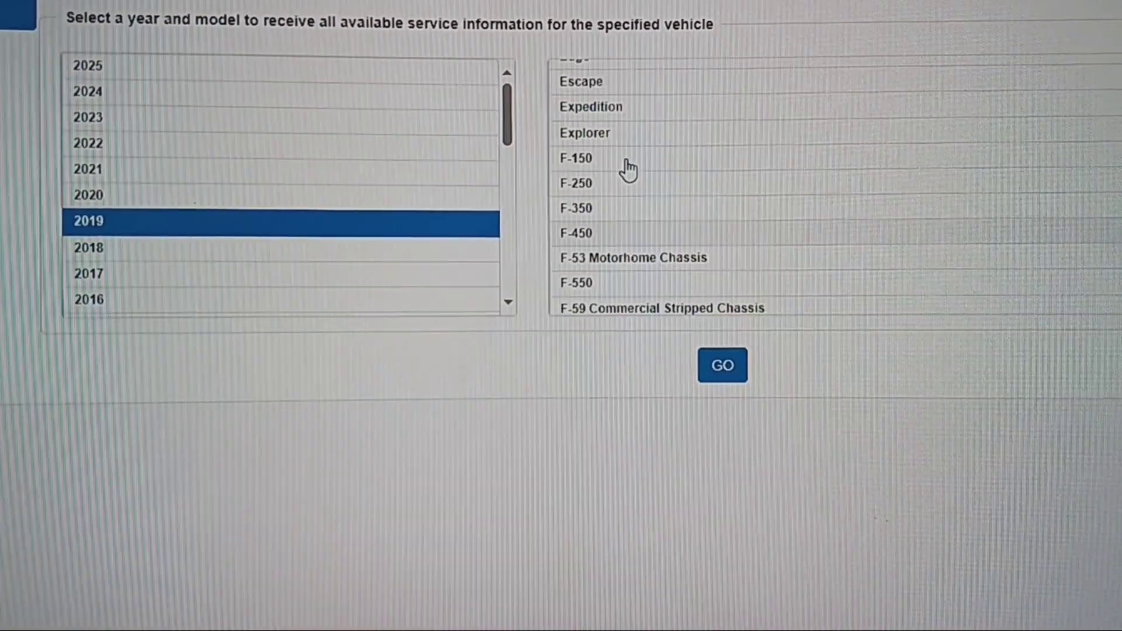
# Load the 2019 F-150 and expand the Engine section of its Workshop manual.
pyautogui.click(576, 157)
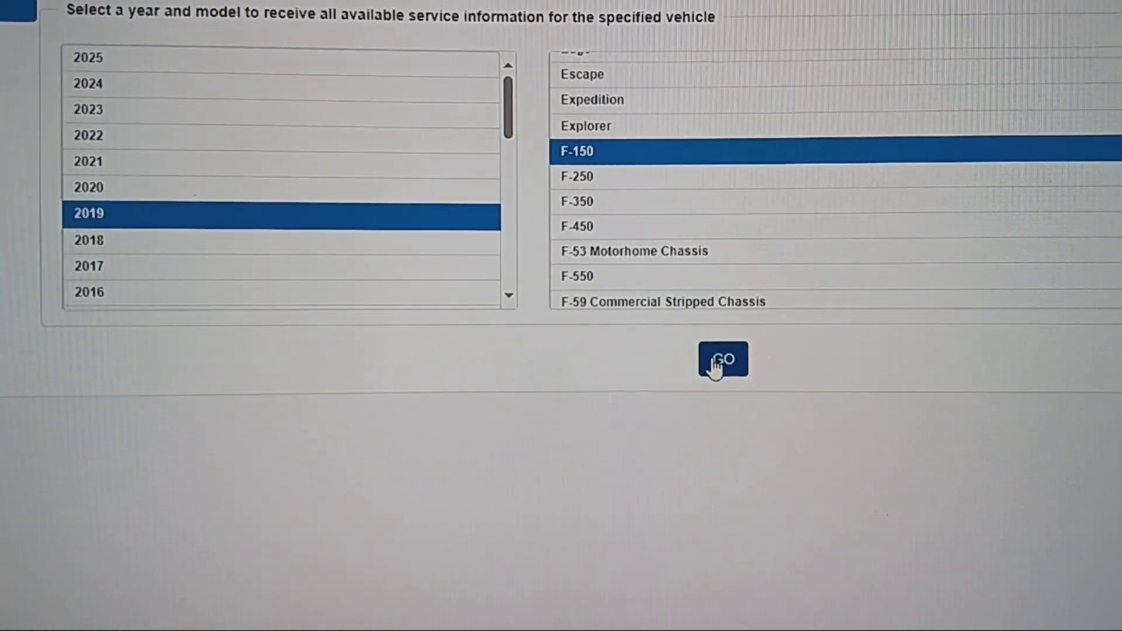
pyautogui.click(721, 358)
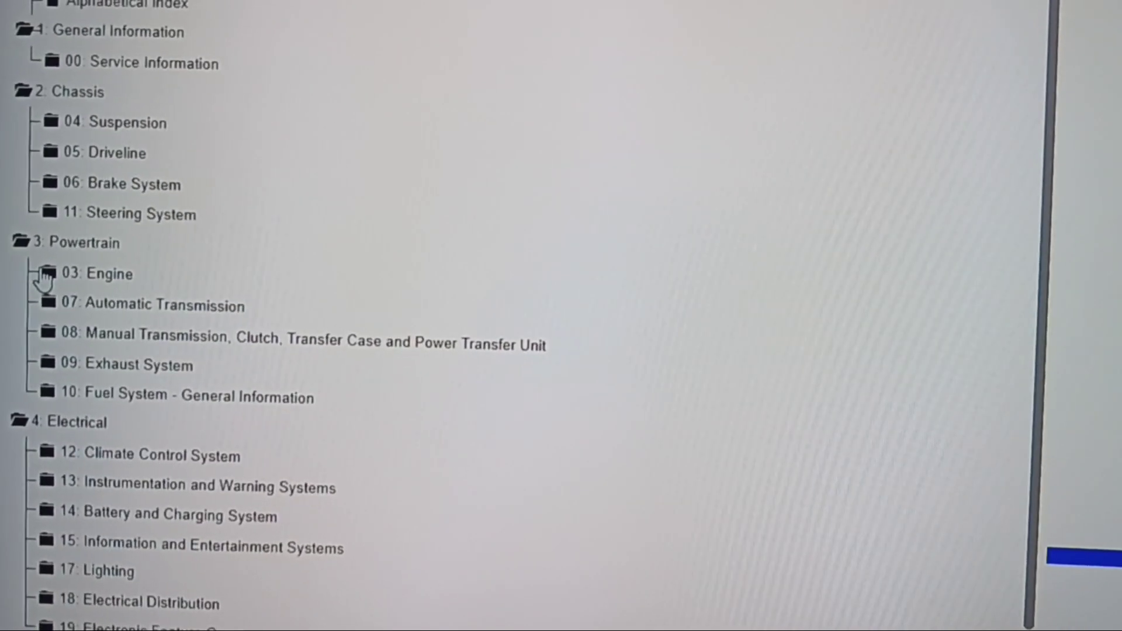
pyautogui.click(48, 274)
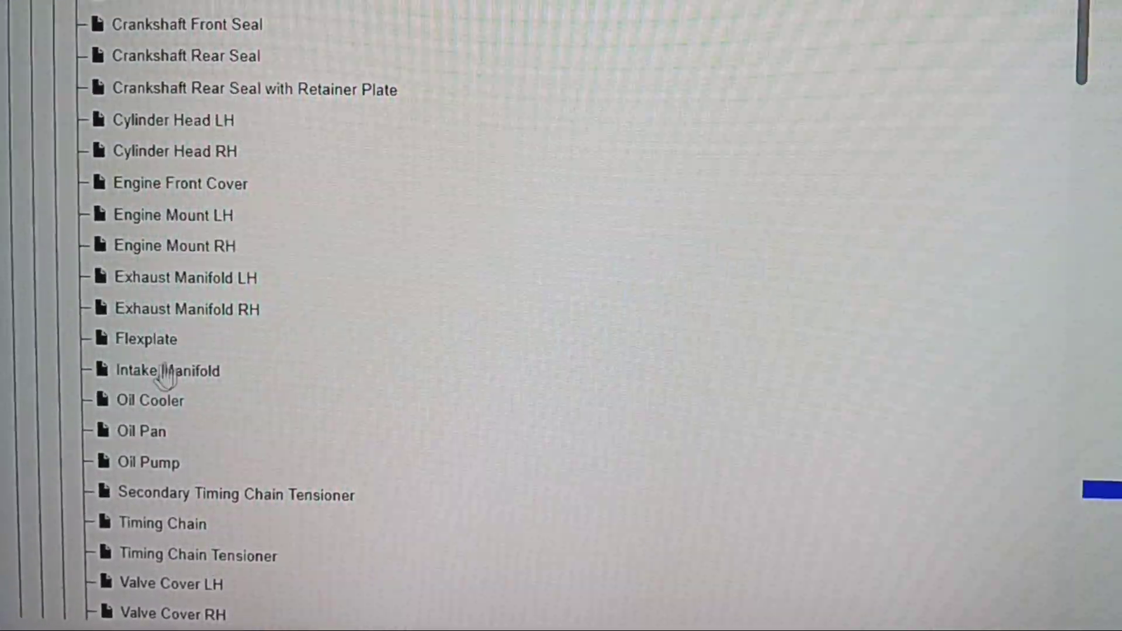
# Open the 303-01D 5.0L Oil Pump removal procedure and review its crankshaft sprocket illustration.
pyautogui.click(148, 462)
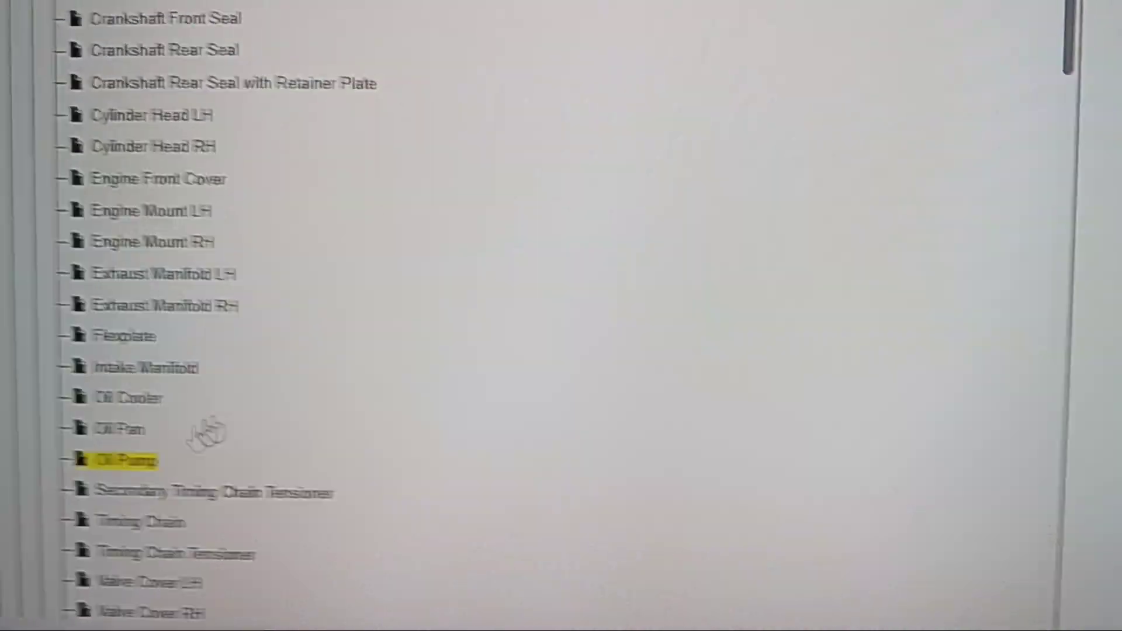
pyautogui.click(119, 461)
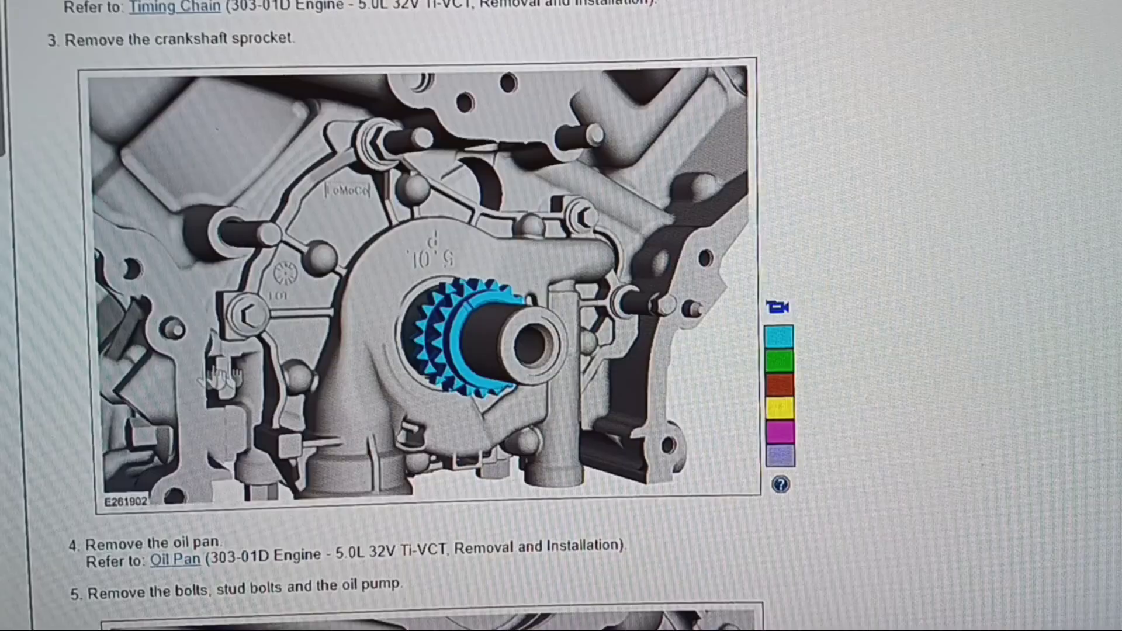
pyautogui.scroll(-3)
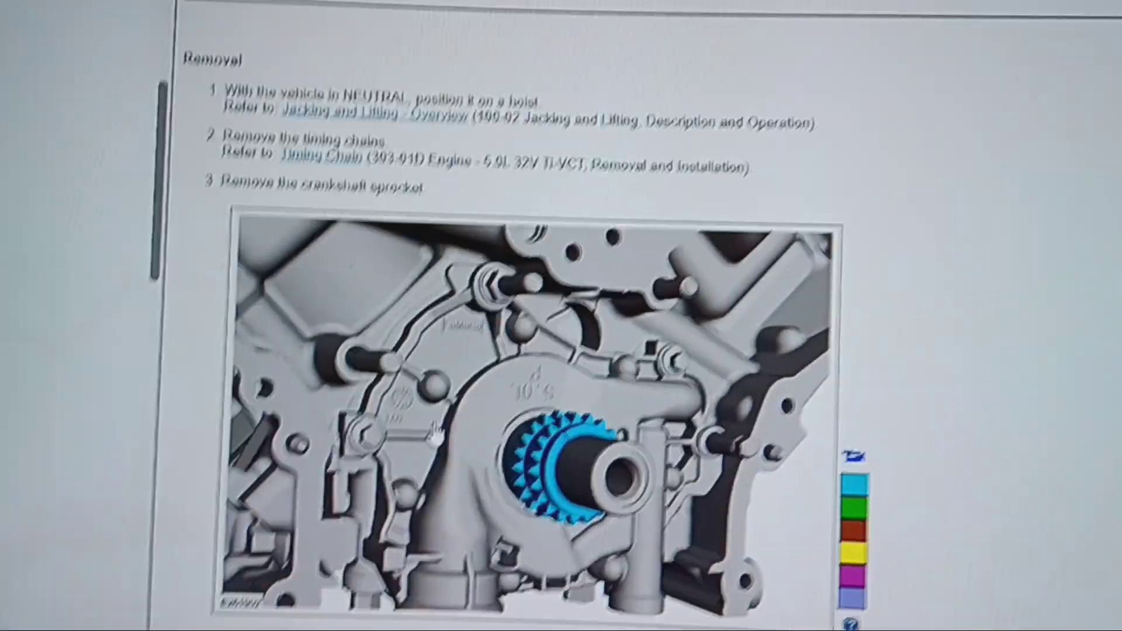
pyautogui.click(154, 569)
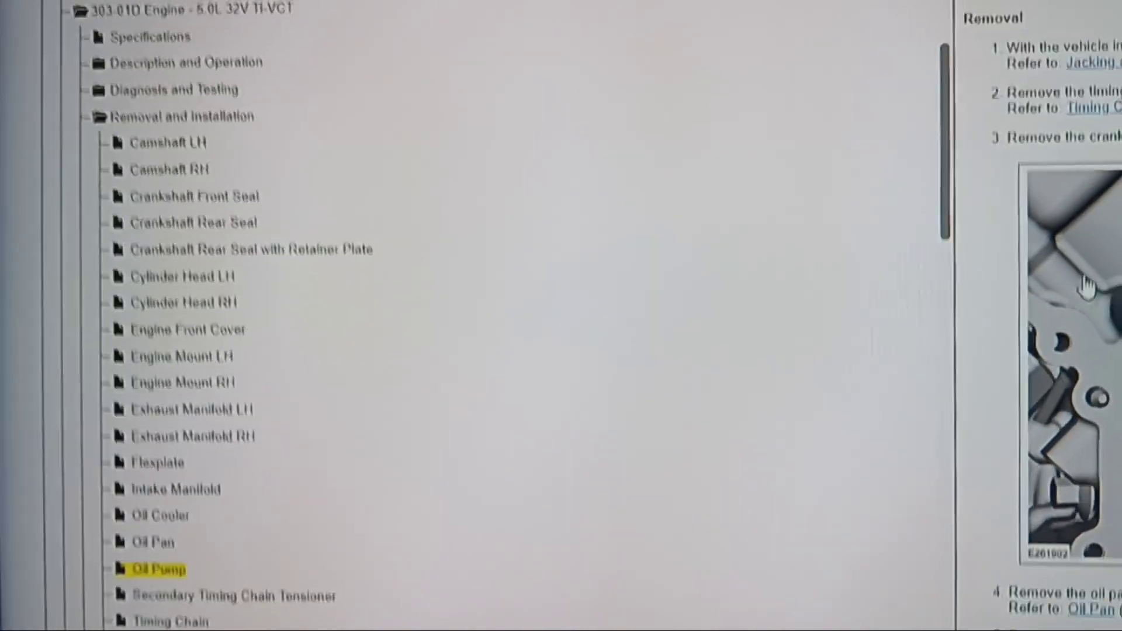
pyautogui.scroll(-3)
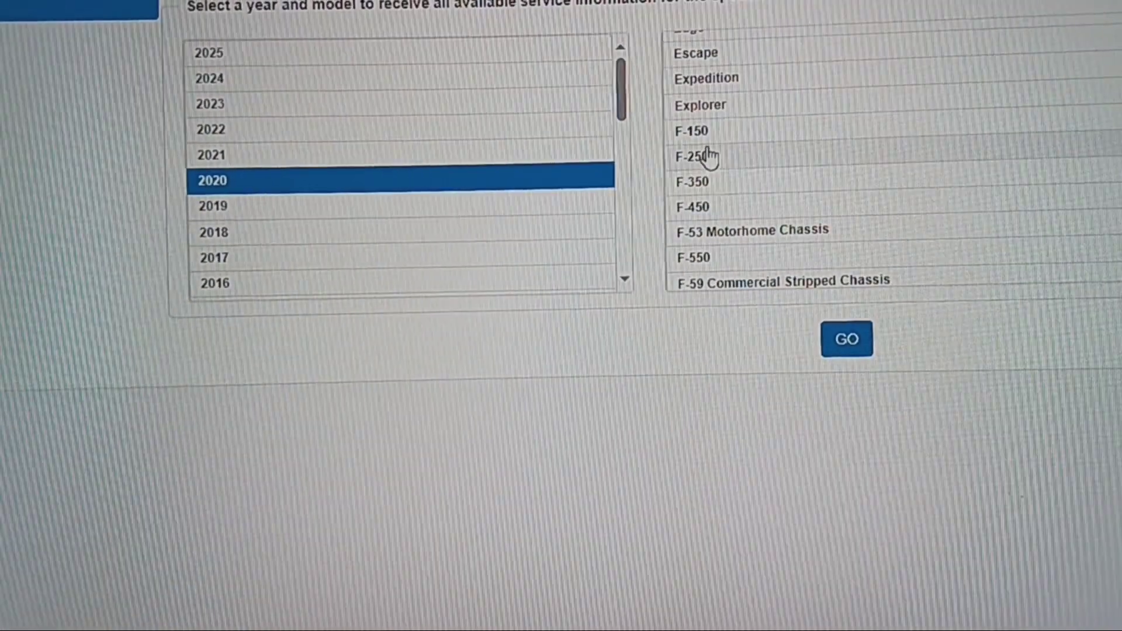
# Load the 2020 F-150 and open its Workshop manual tree.
pyautogui.click(690, 131)
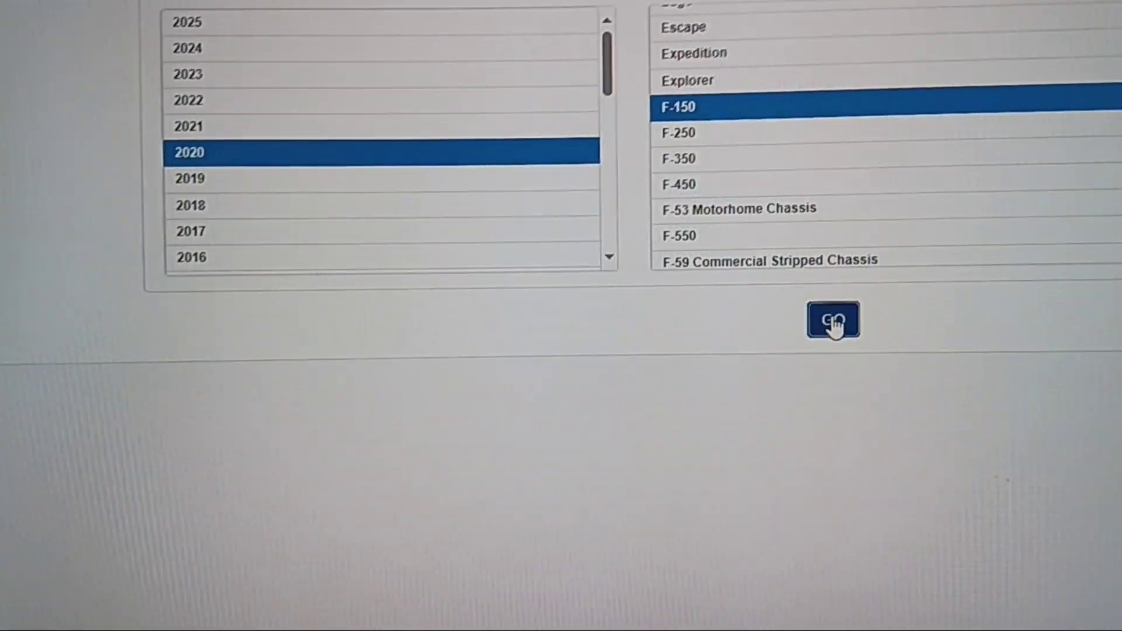
pyautogui.click(832, 320)
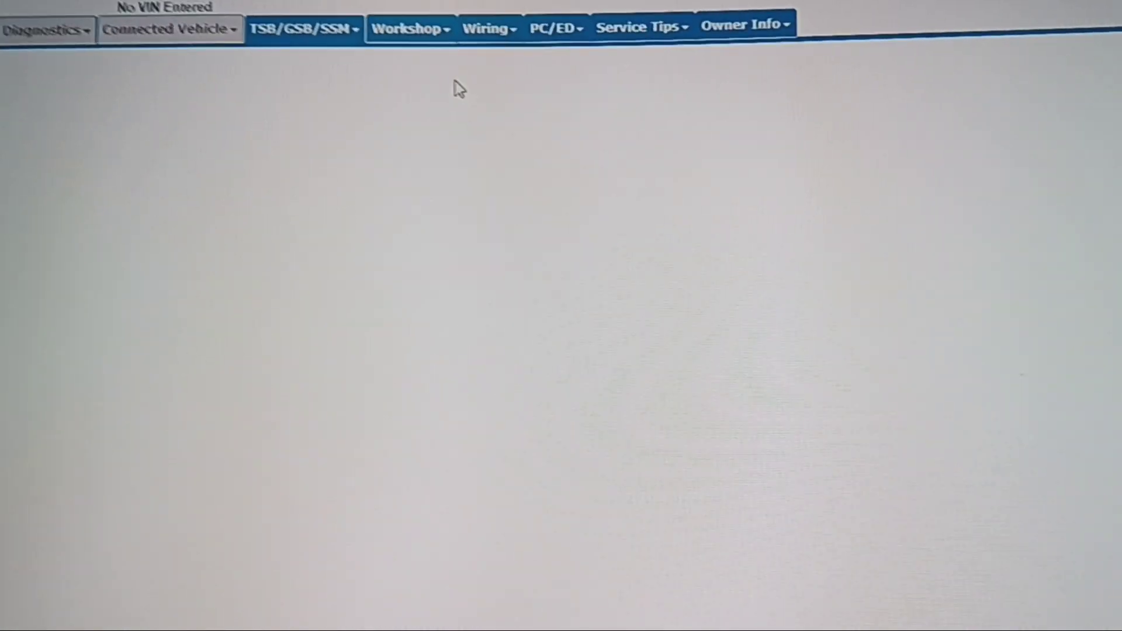
pyautogui.click(407, 28)
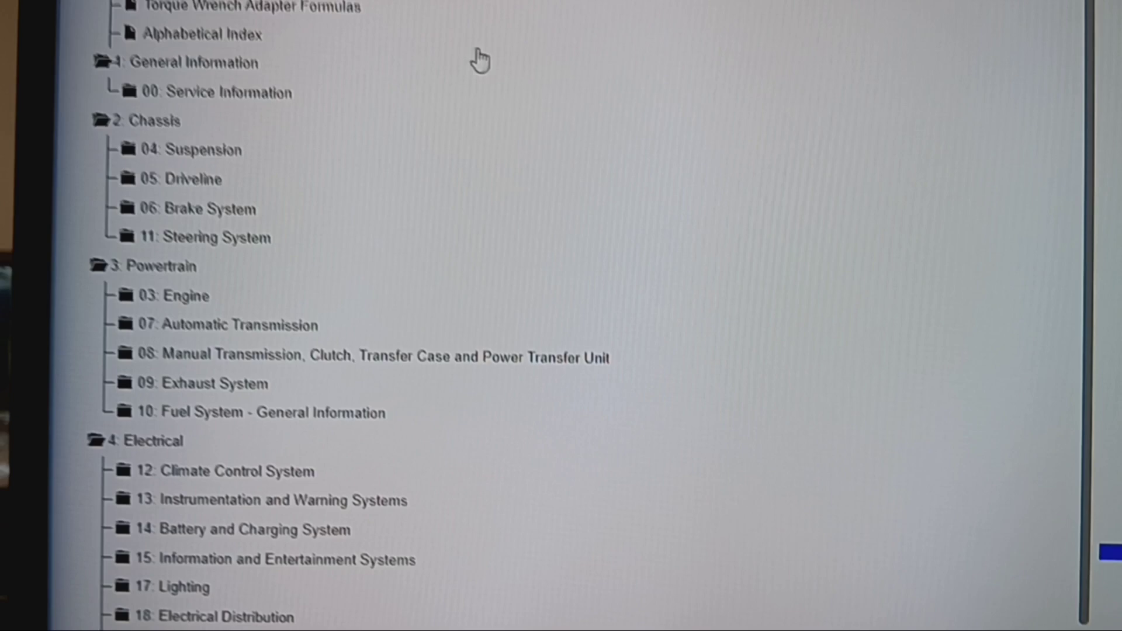
pyautogui.scroll(-3)
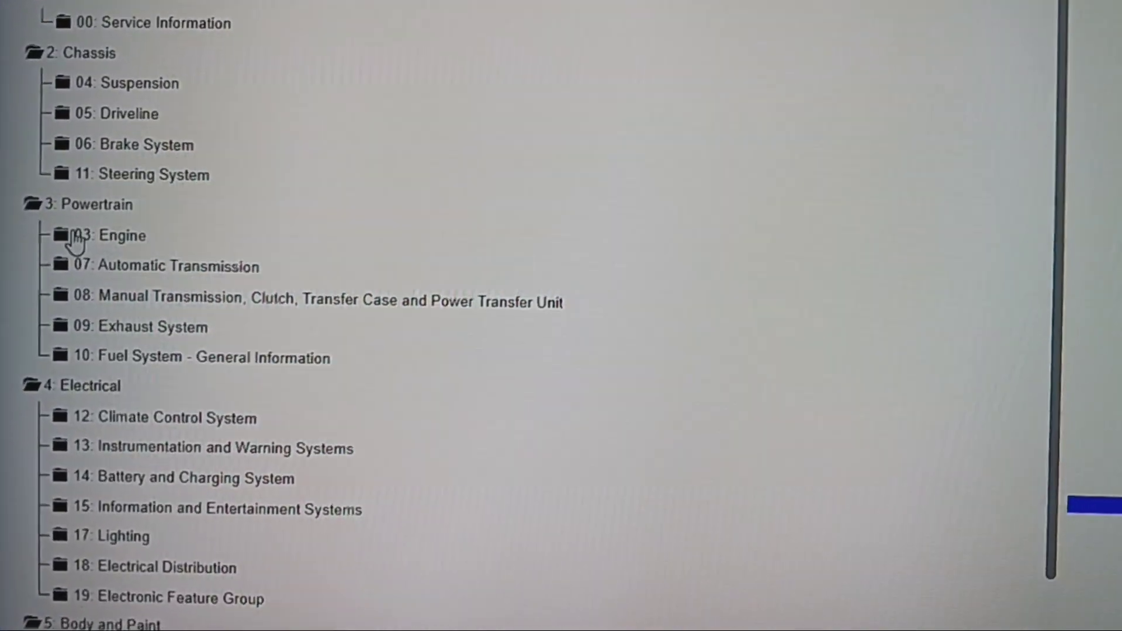
# Expand 303-01D 5.0L 32V Ti-VCT Removal and Installation and open a removal article.
pyautogui.click(72, 235)
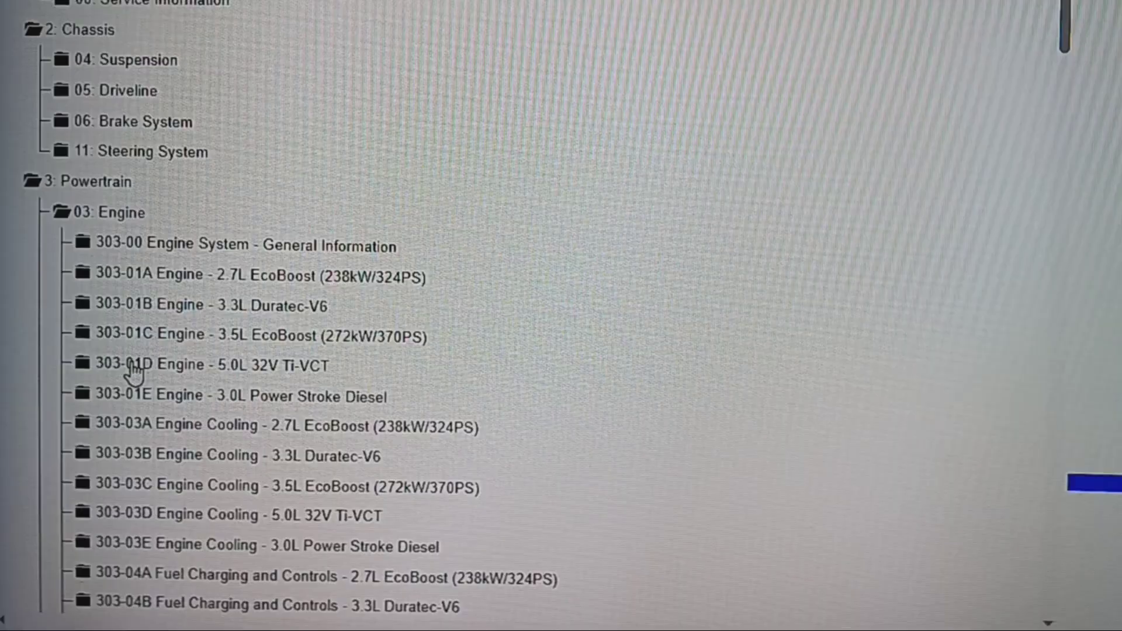
pyautogui.click(125, 364)
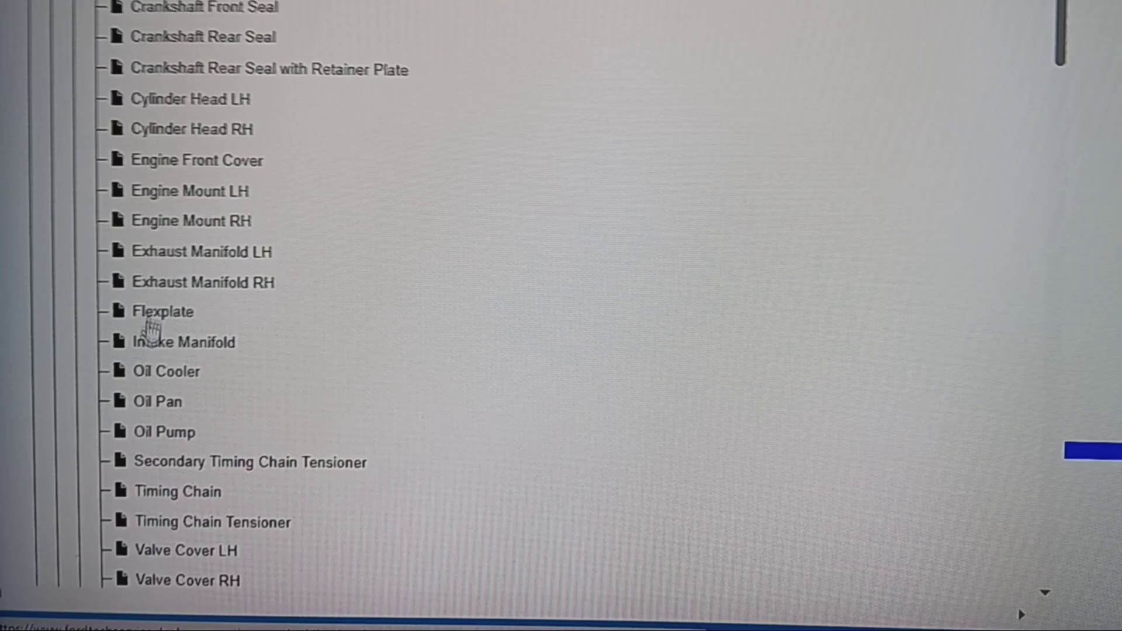
pyautogui.click(165, 432)
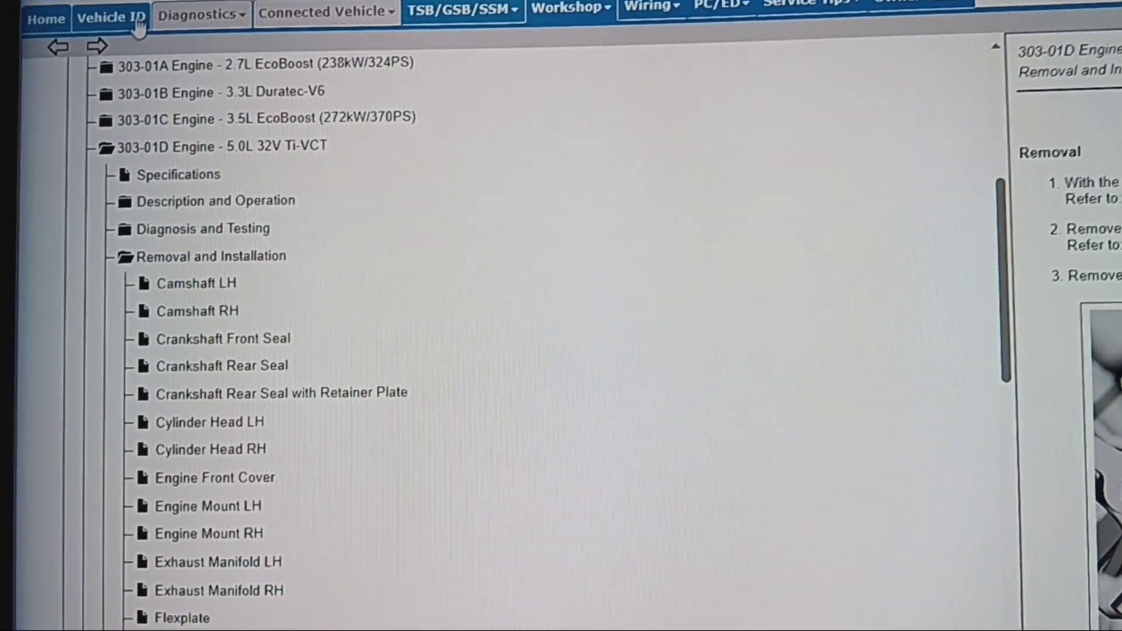
# Switch to the 2021 F-150, accepting all articles without a VIN, and open its Workshop manual.
pyautogui.click(111, 14)
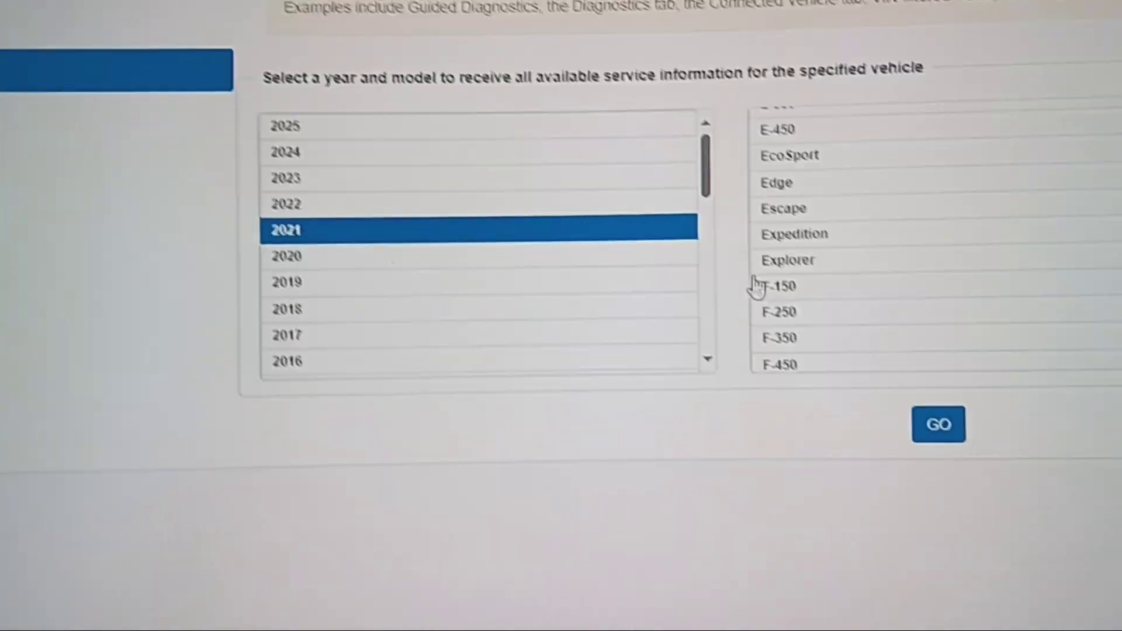
pyautogui.click(772, 285)
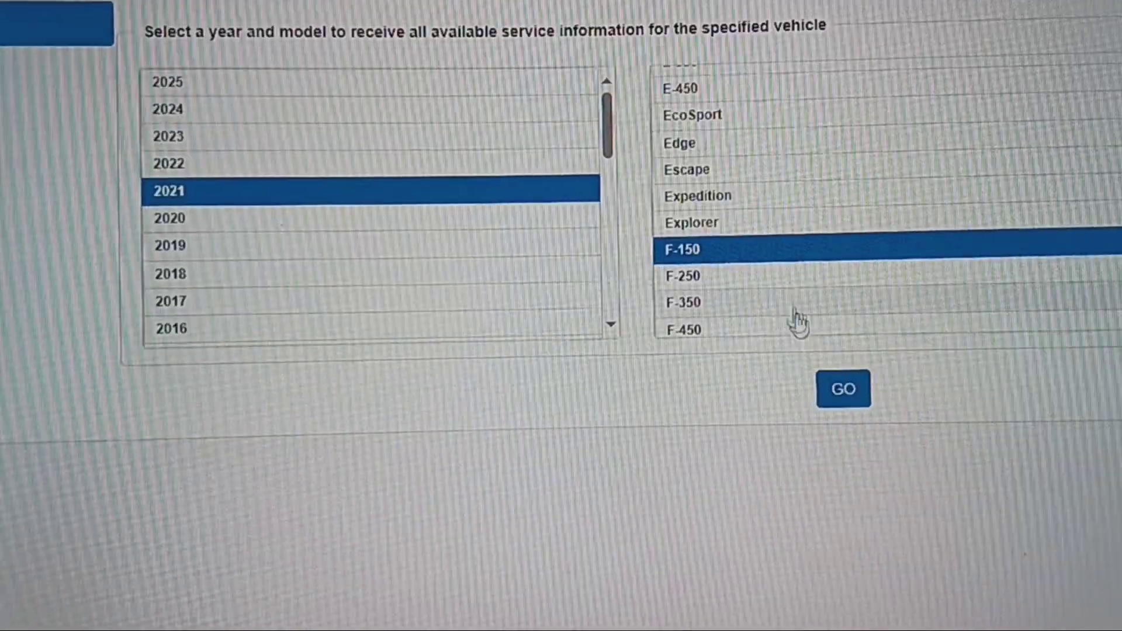
pyautogui.click(843, 388)
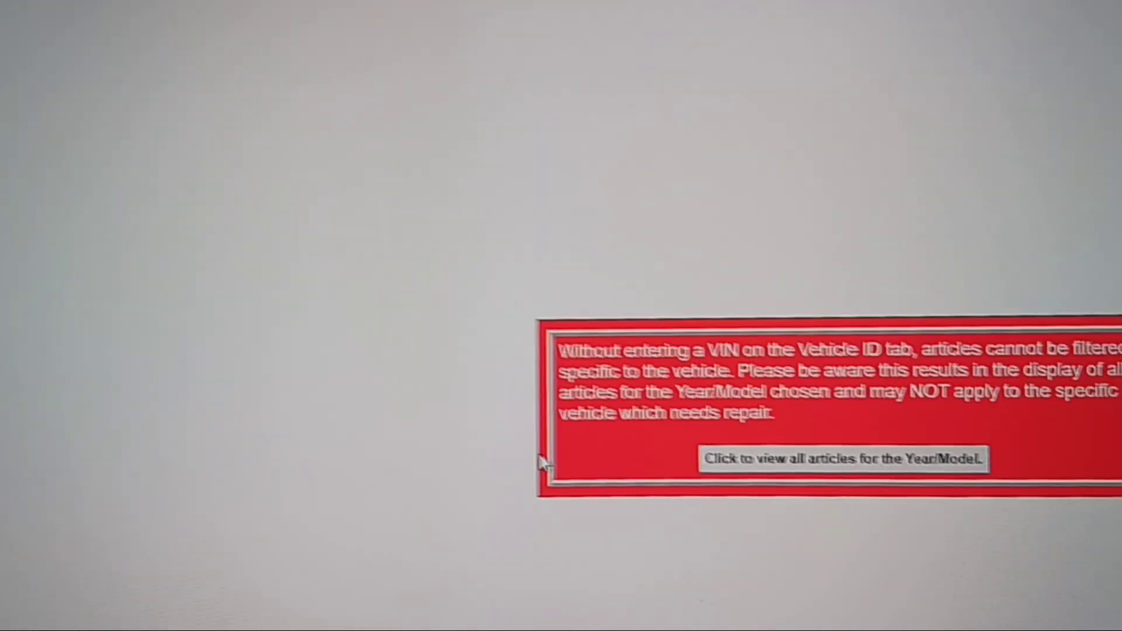
pyautogui.click(842, 458)
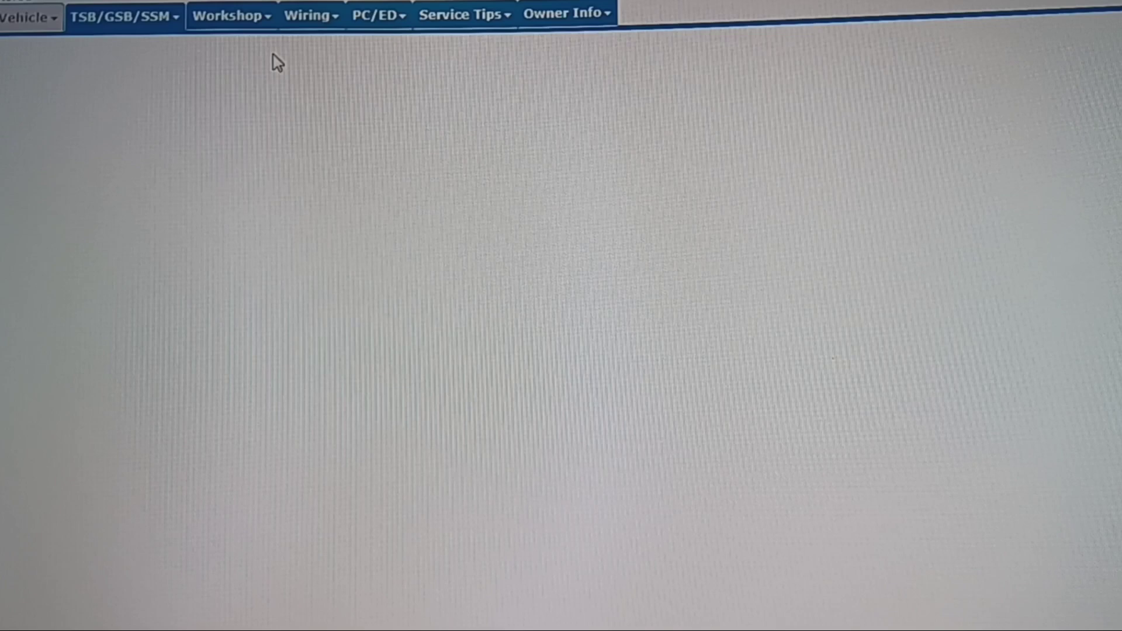
pyautogui.click(228, 14)
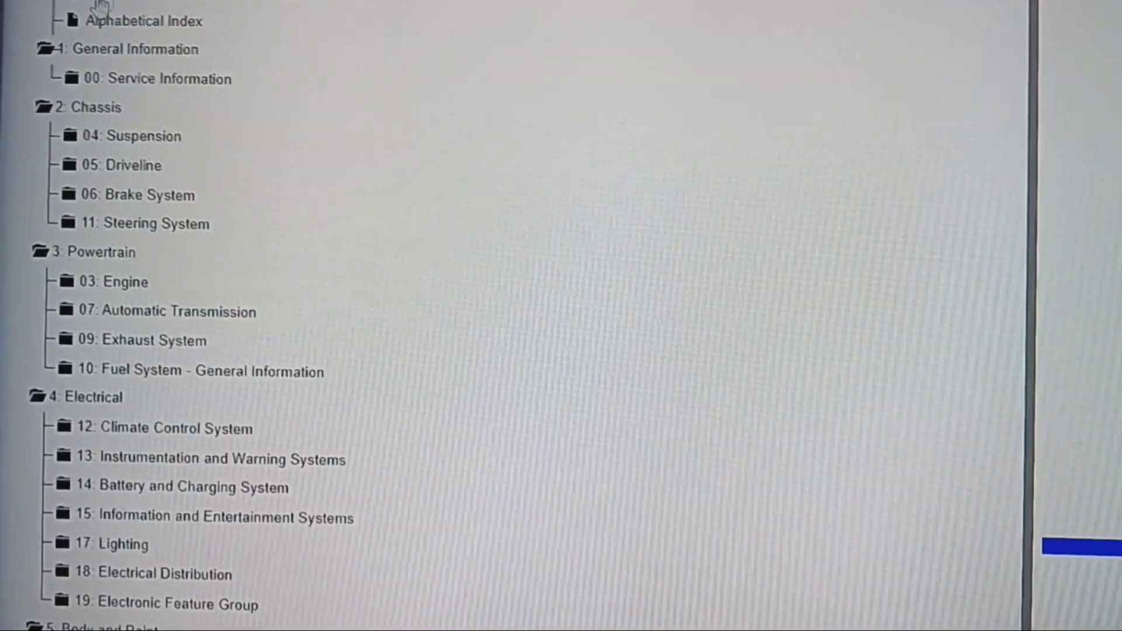
# Under 303-01F 5.0L Removal and Installation, open the Oil Pump removal procedure.
pyautogui.scroll(-3)
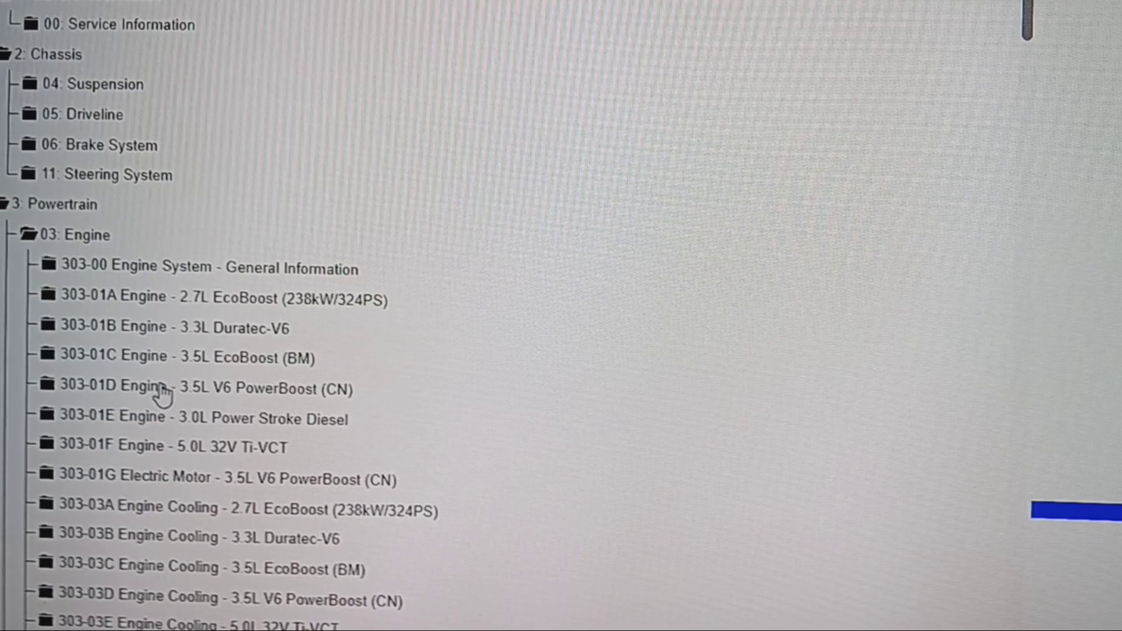
pyautogui.scroll(-3)
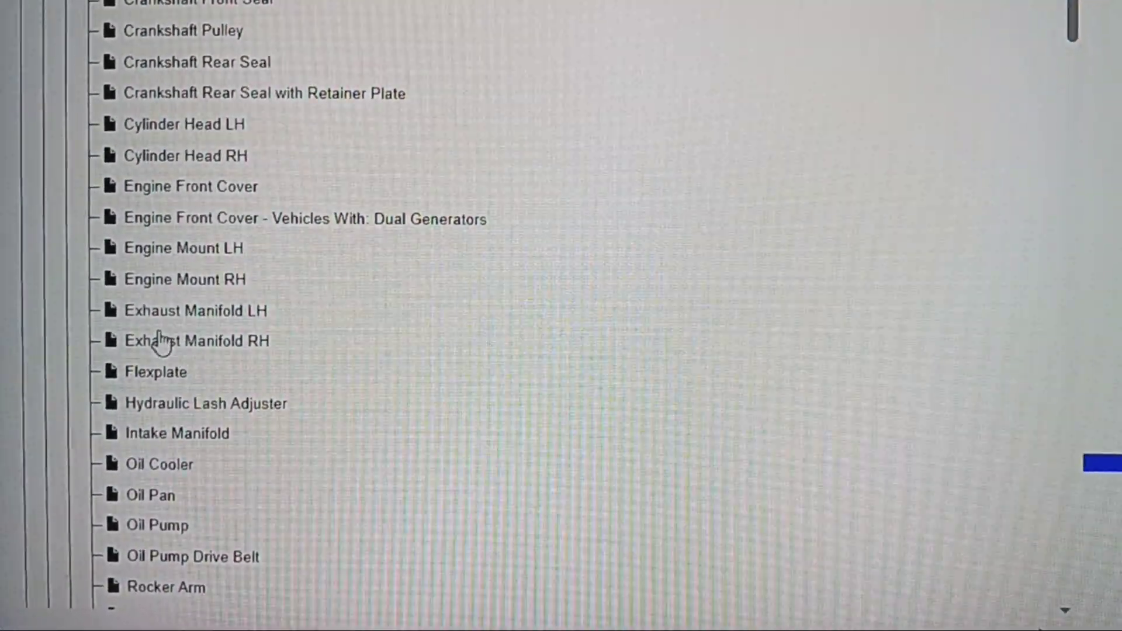
pyautogui.scroll(-3)
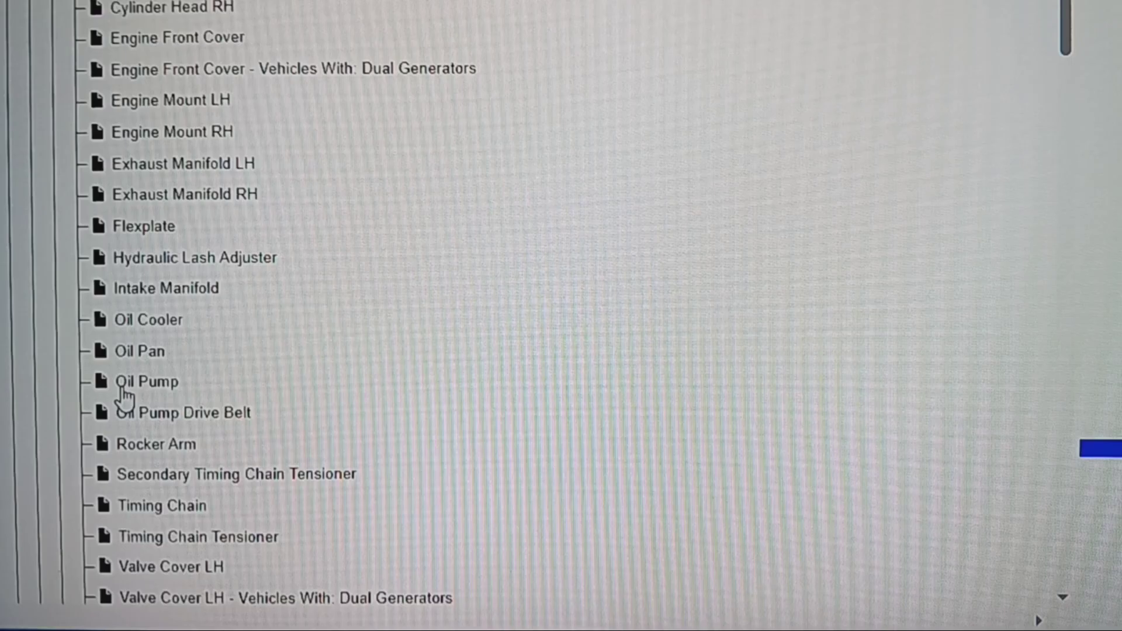
pyautogui.scroll(-3)
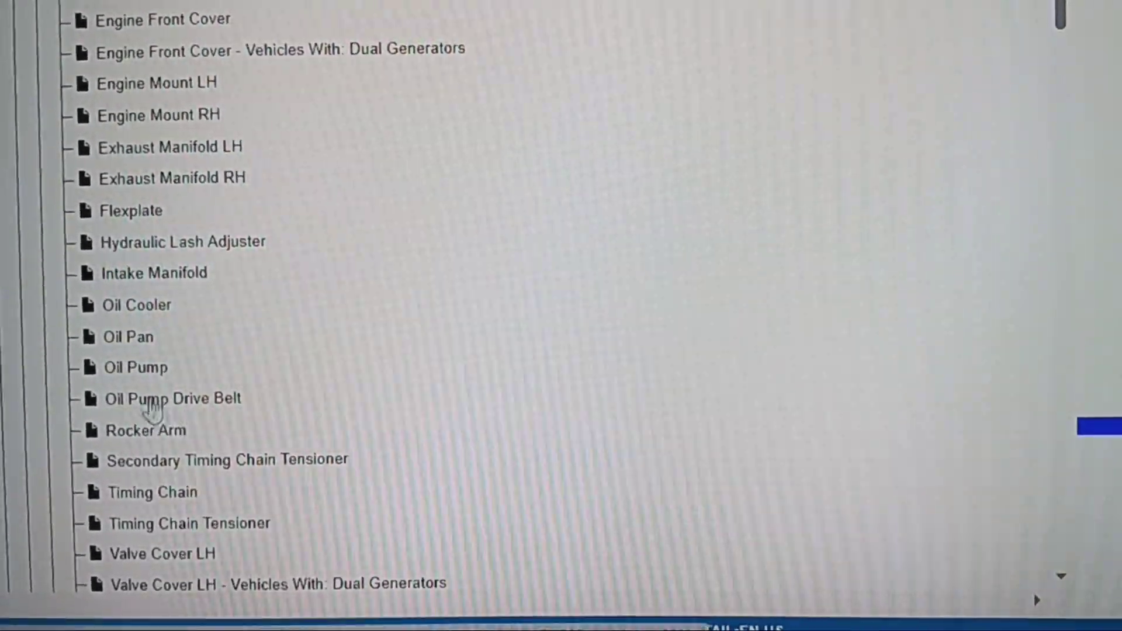
pyautogui.click(132, 367)
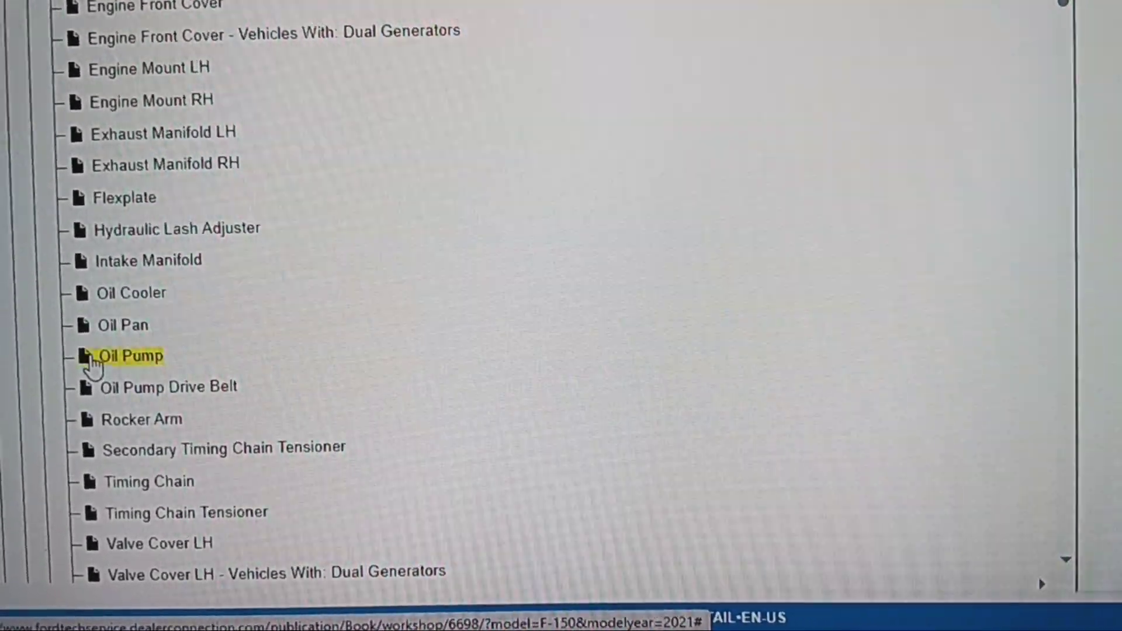
pyautogui.click(131, 355)
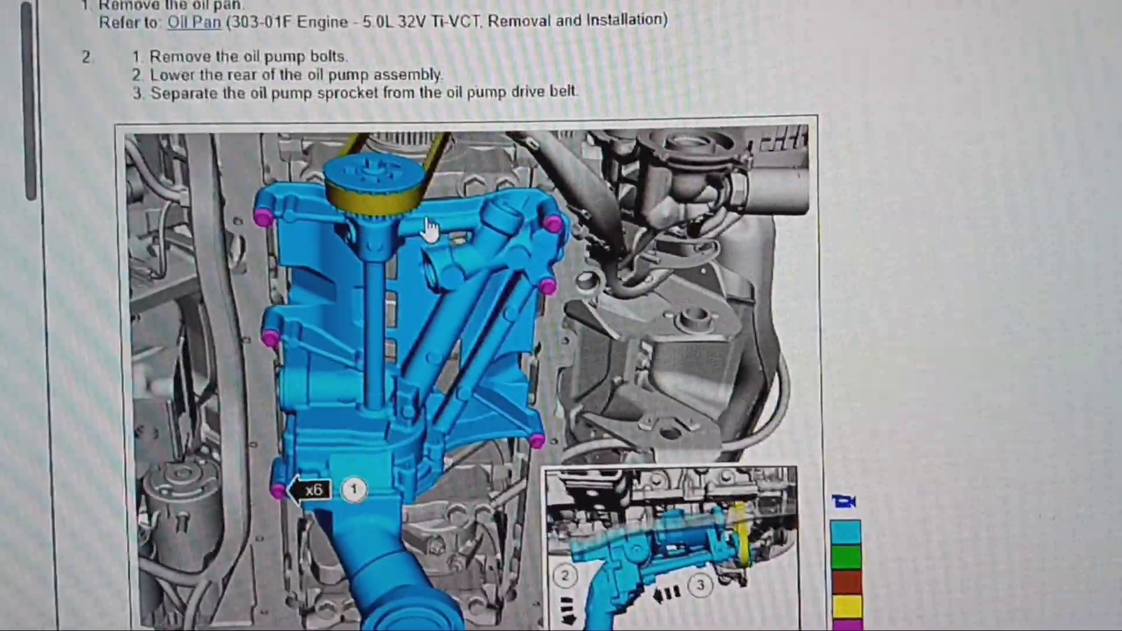
# Review the 2021 F-150 Oil Pump steps, then open the Oil Pump Drive Belt removal procedure.
pyautogui.scroll(-3)
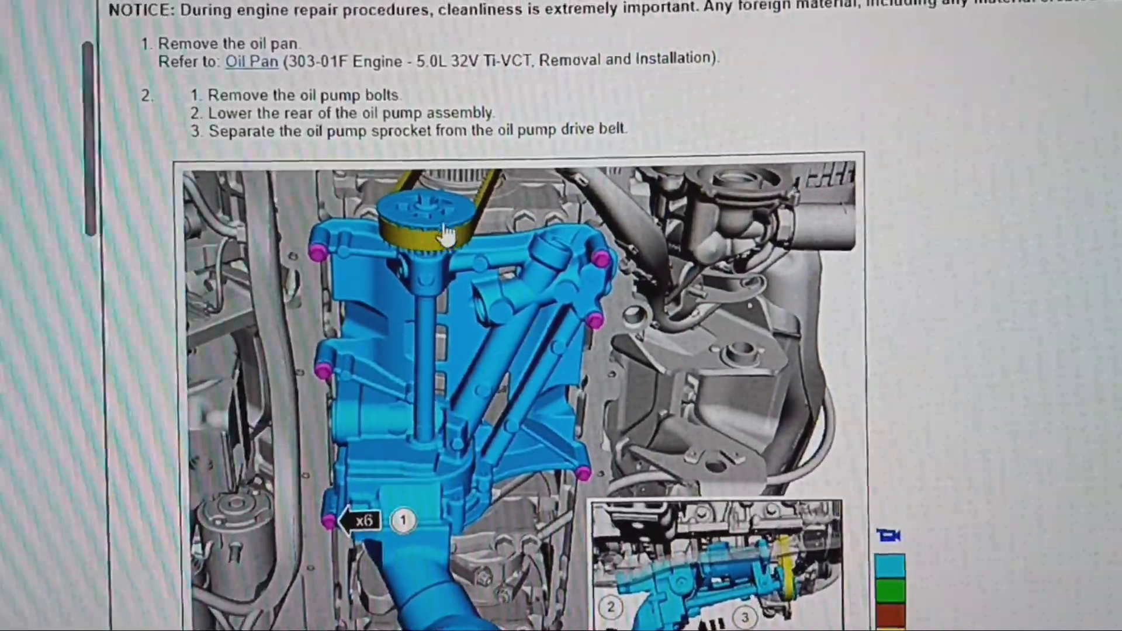
pyautogui.scroll(-3)
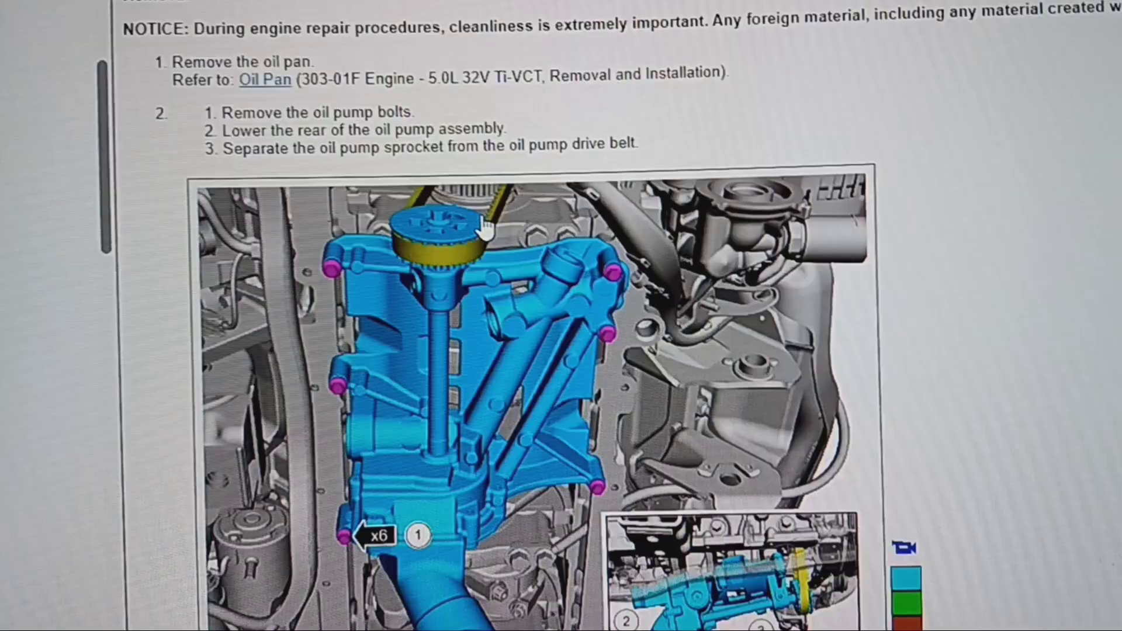
pyautogui.scroll(-3)
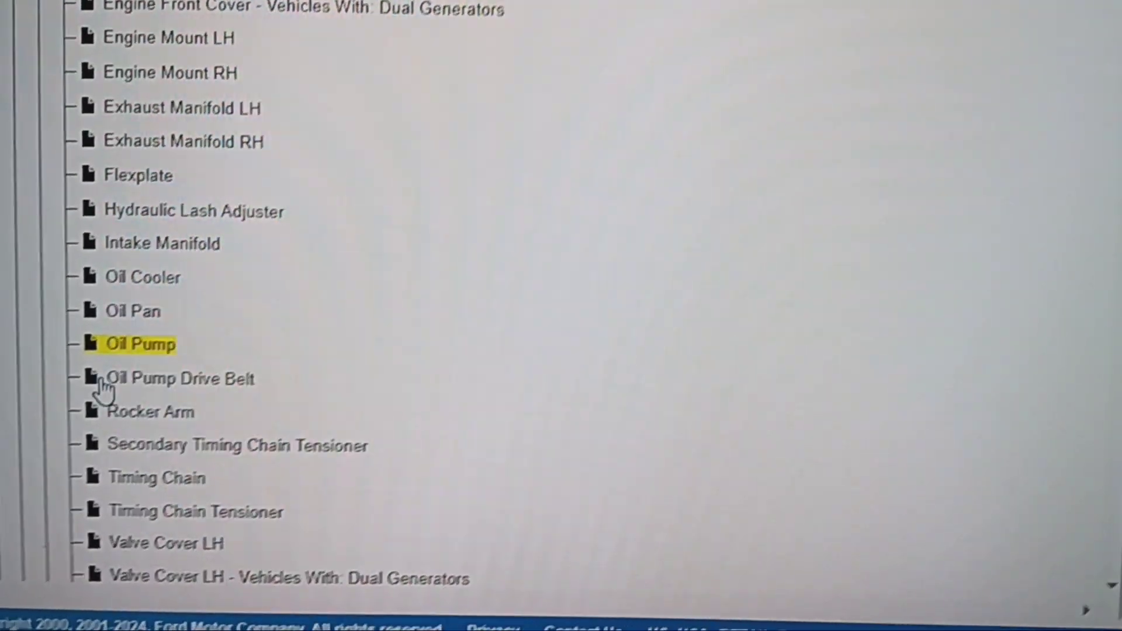
pyautogui.click(141, 343)
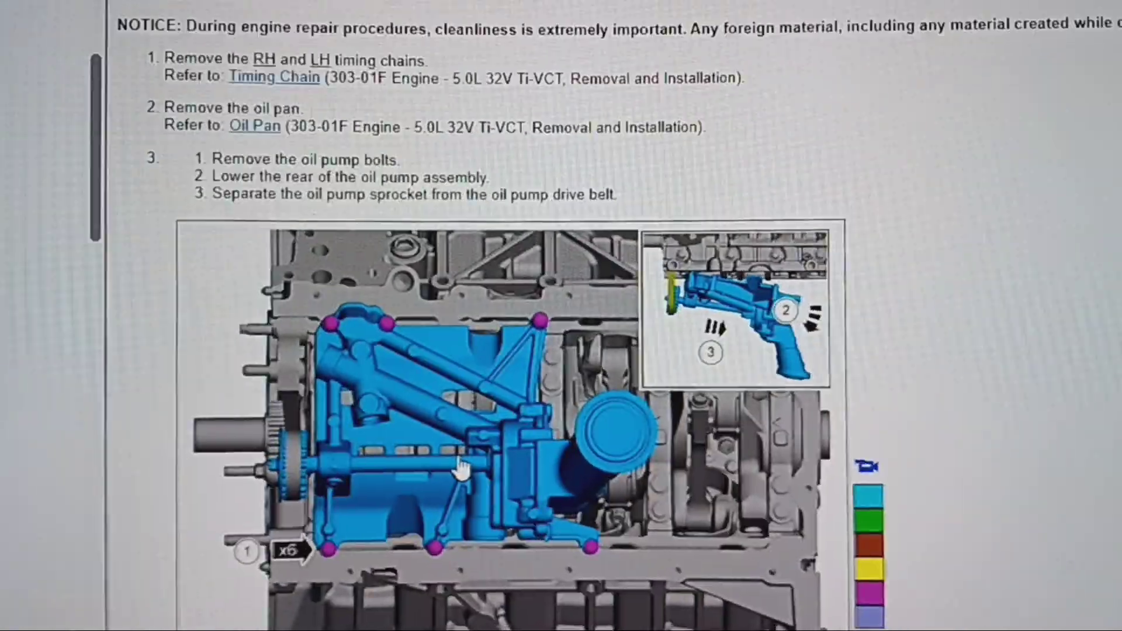
pyautogui.scroll(-3)
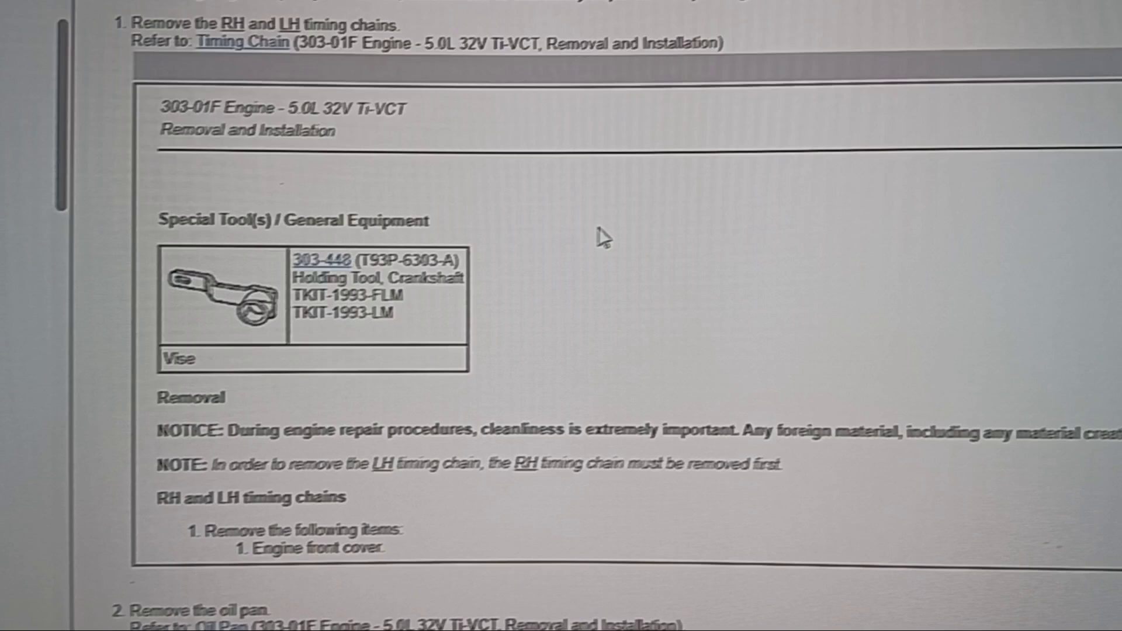
# Scroll the expanded timing chain procedure down to step 6, removing the RH timing chain guide bolt.
pyautogui.scroll(-3)
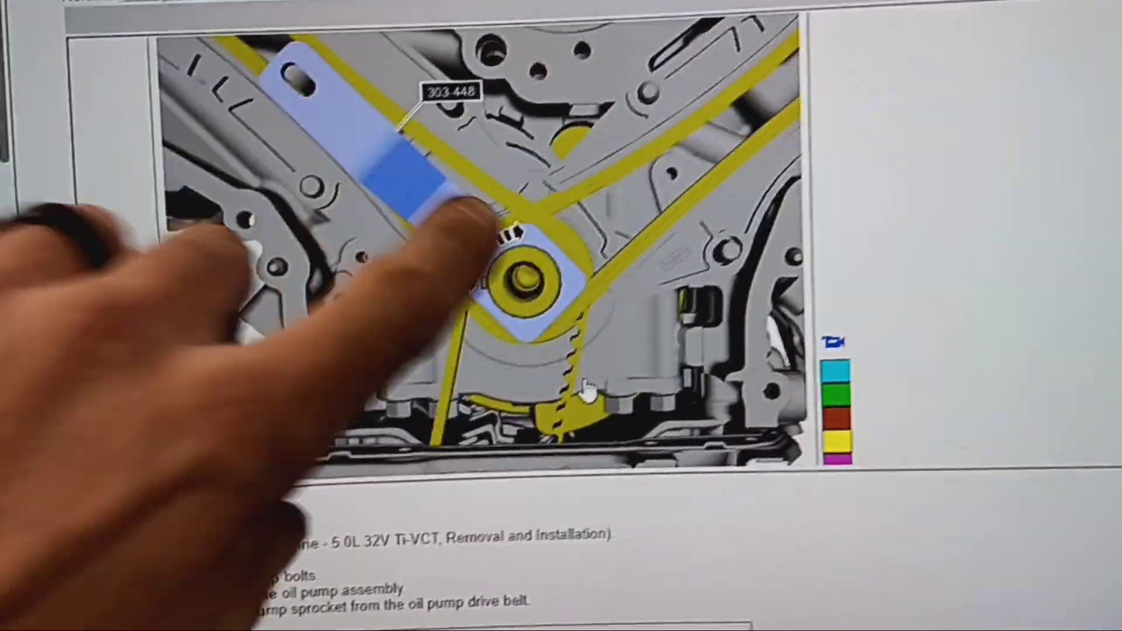
pyautogui.scroll(-3)
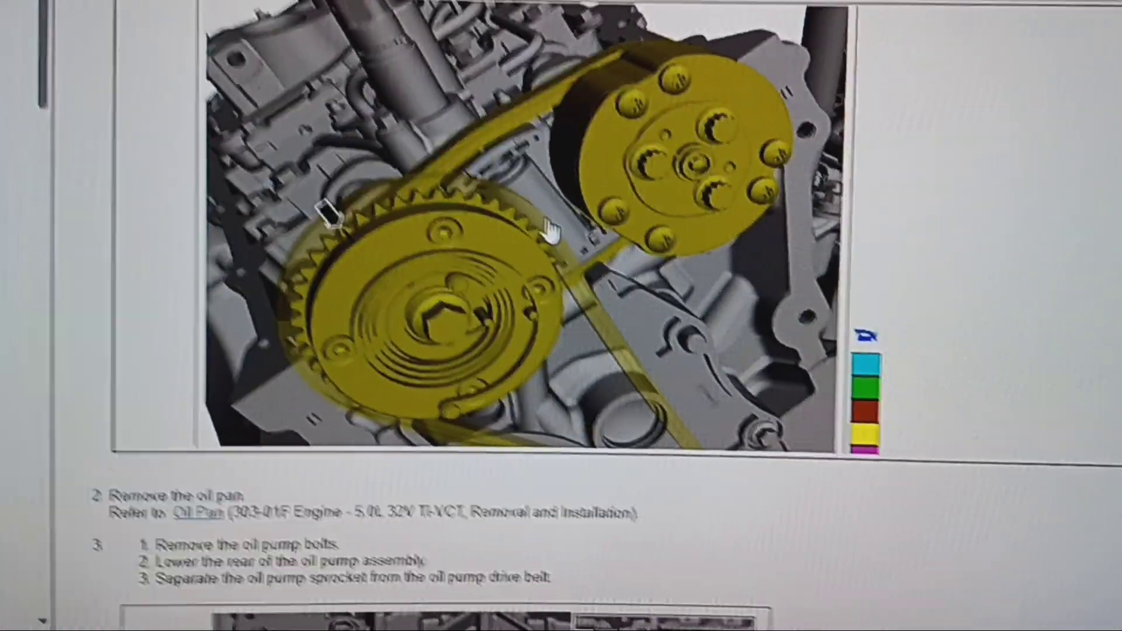
pyautogui.scroll(-3)
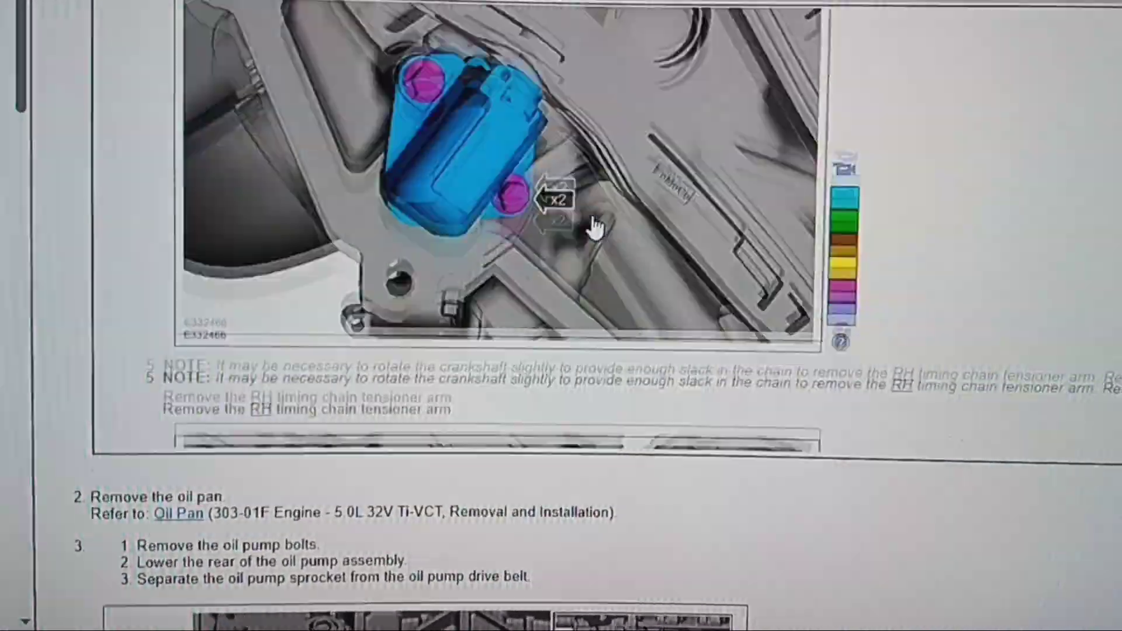
pyautogui.scroll(-3)
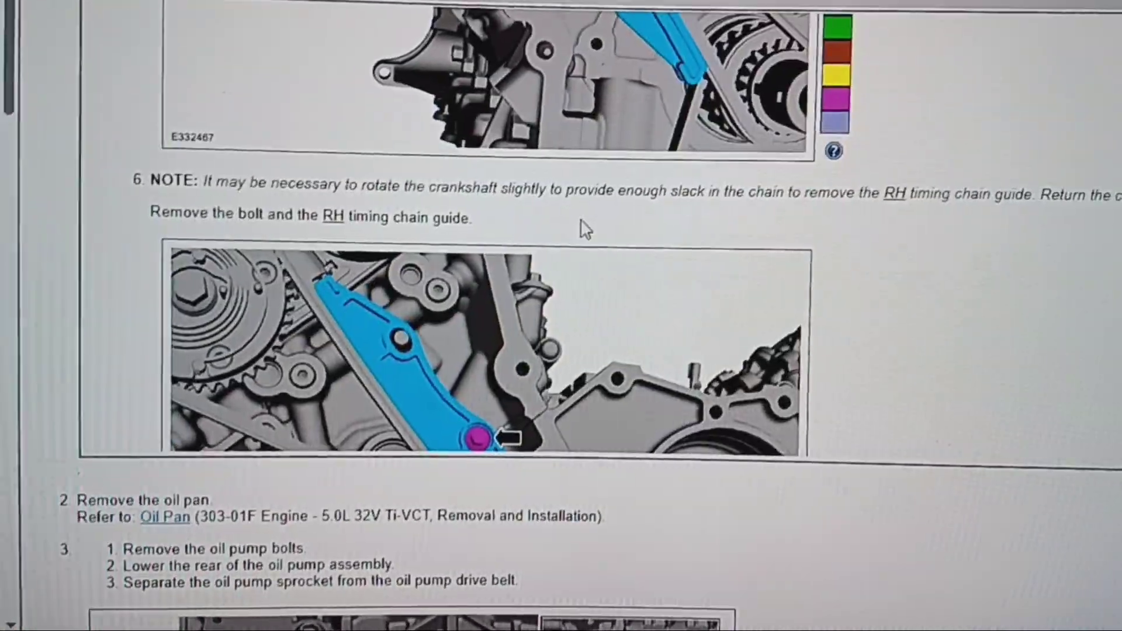
pyautogui.scroll(-3)
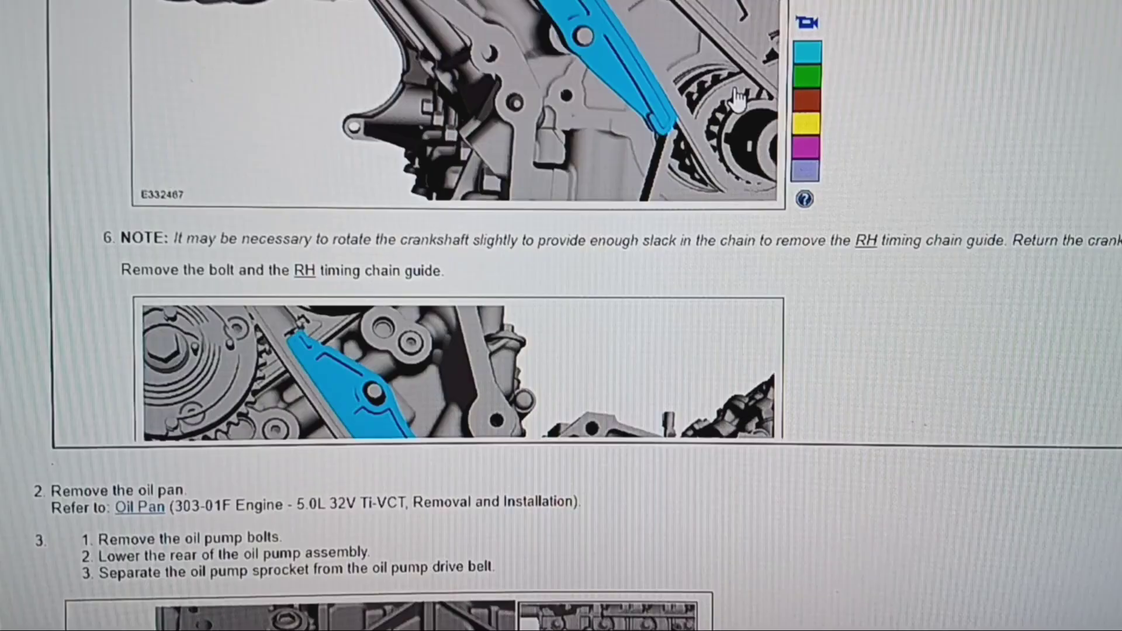
pyautogui.scroll(-3)
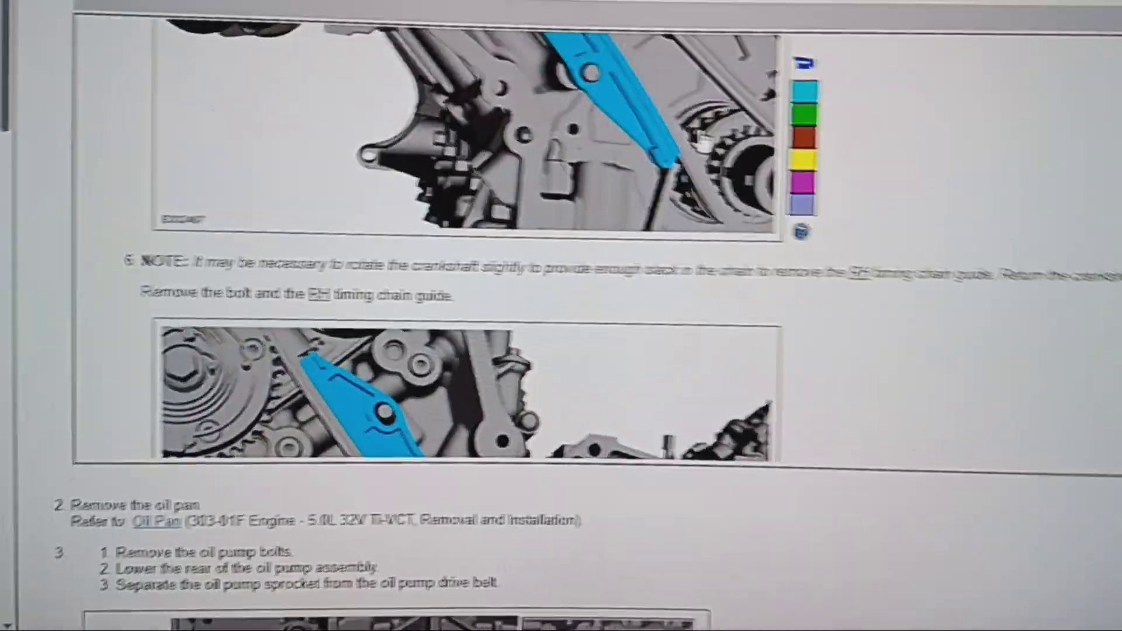
pyautogui.scroll(-3)
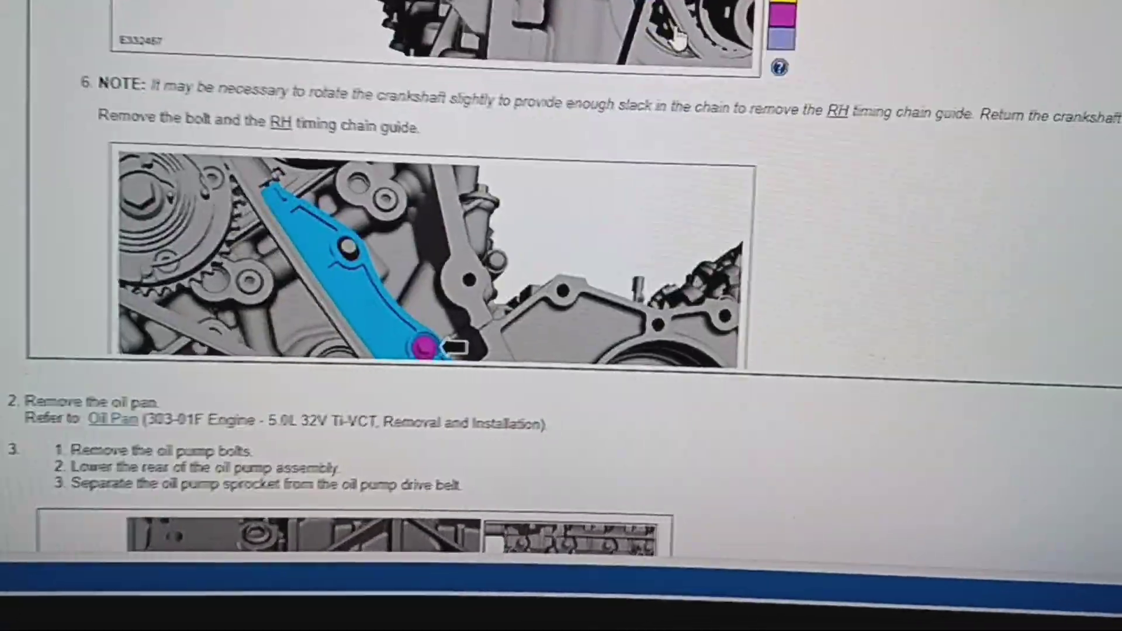